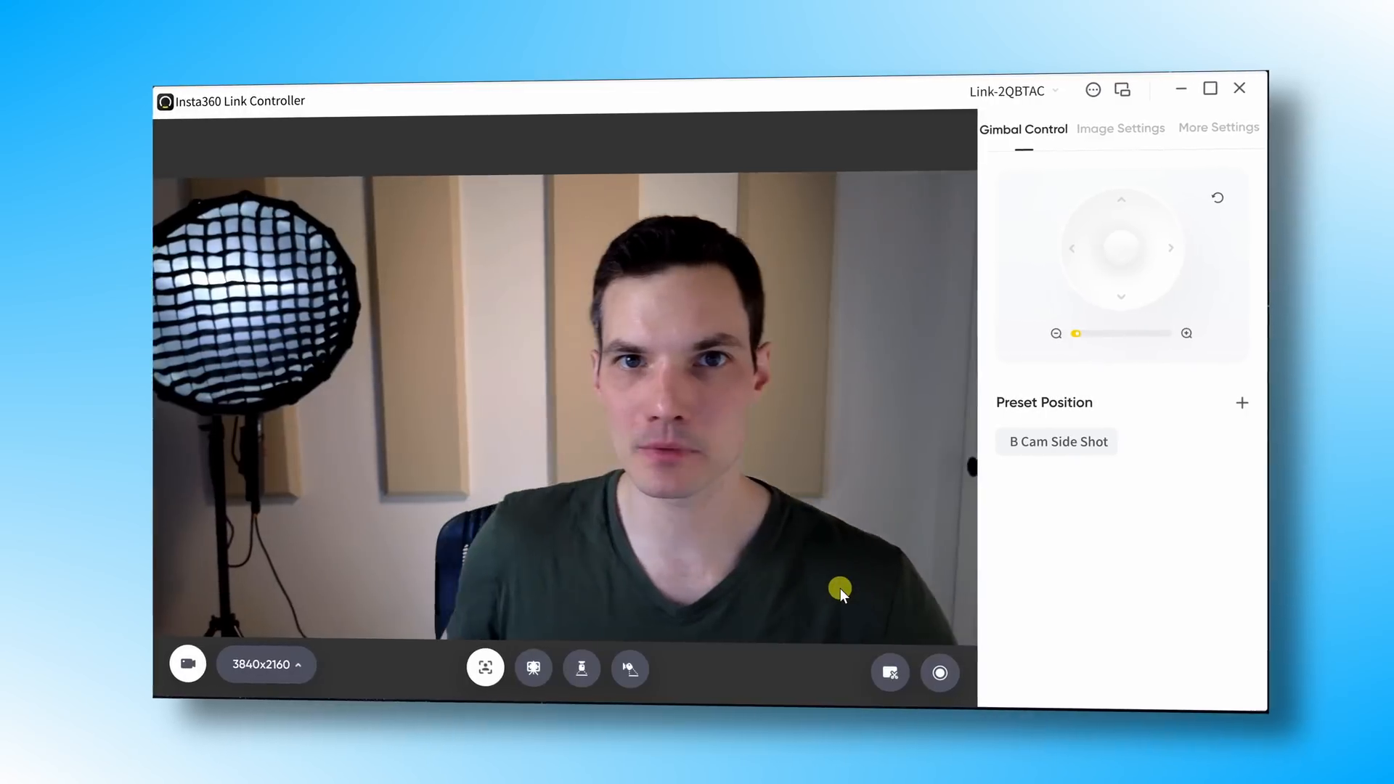
Switch from the Link Controller preview to the Teams pre-join screen showing Insta360 Link as camera.
{"action": "left_click", "coordinate": [629, 668]}
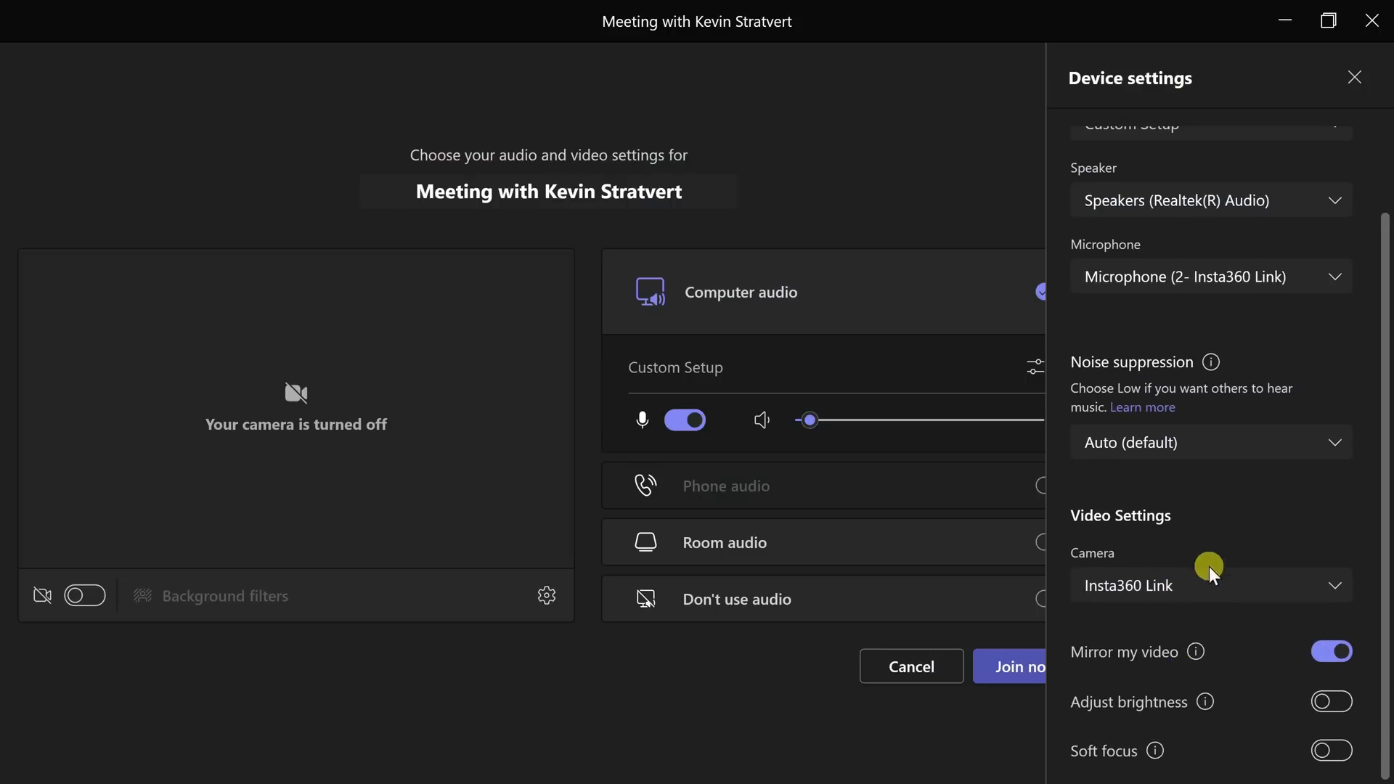
Choose Insta360 Link from the Camera list in the Teams device settings.
{"action": "left_click", "coordinate": [1212, 585]}
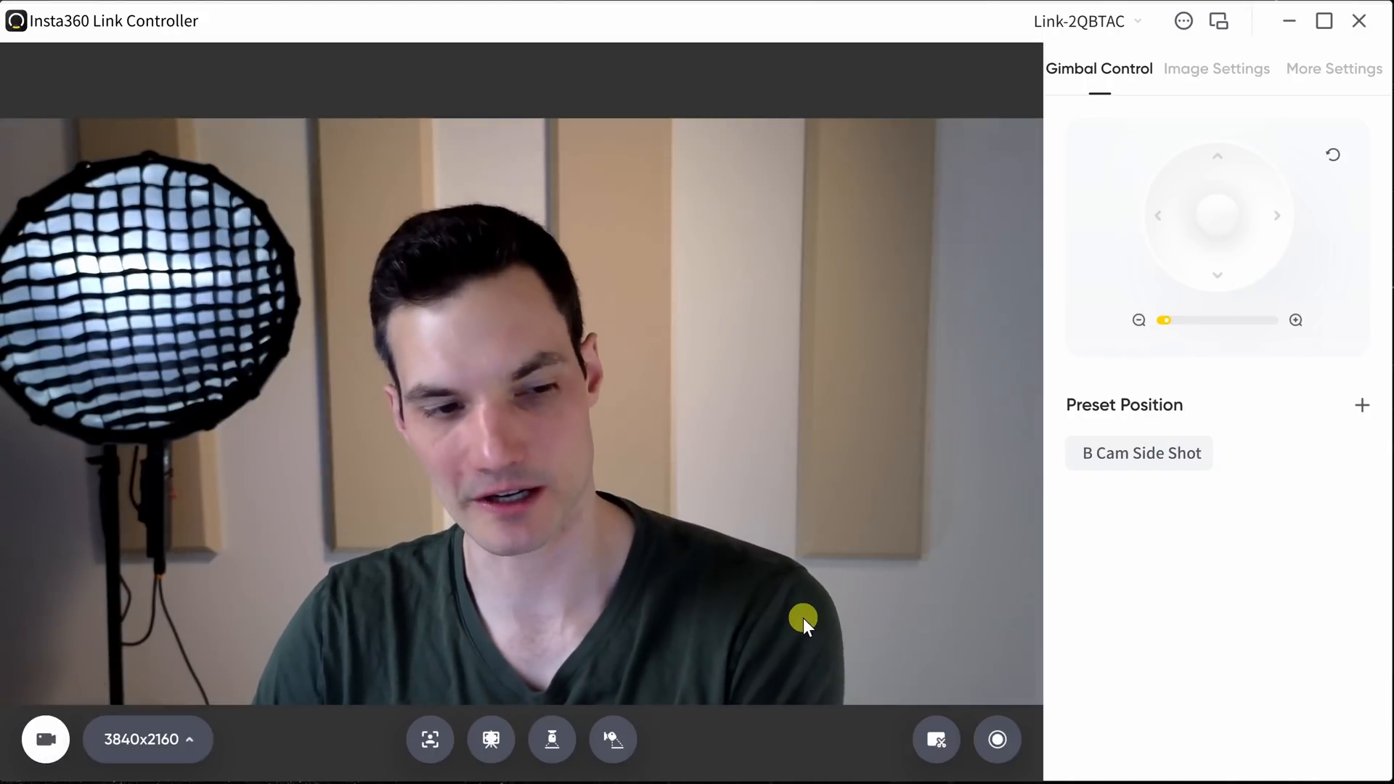
Switch the output resolution to vertical 1080x1920, then reopen the resolution list.
{"action": "left_click", "coordinate": [148, 739]}
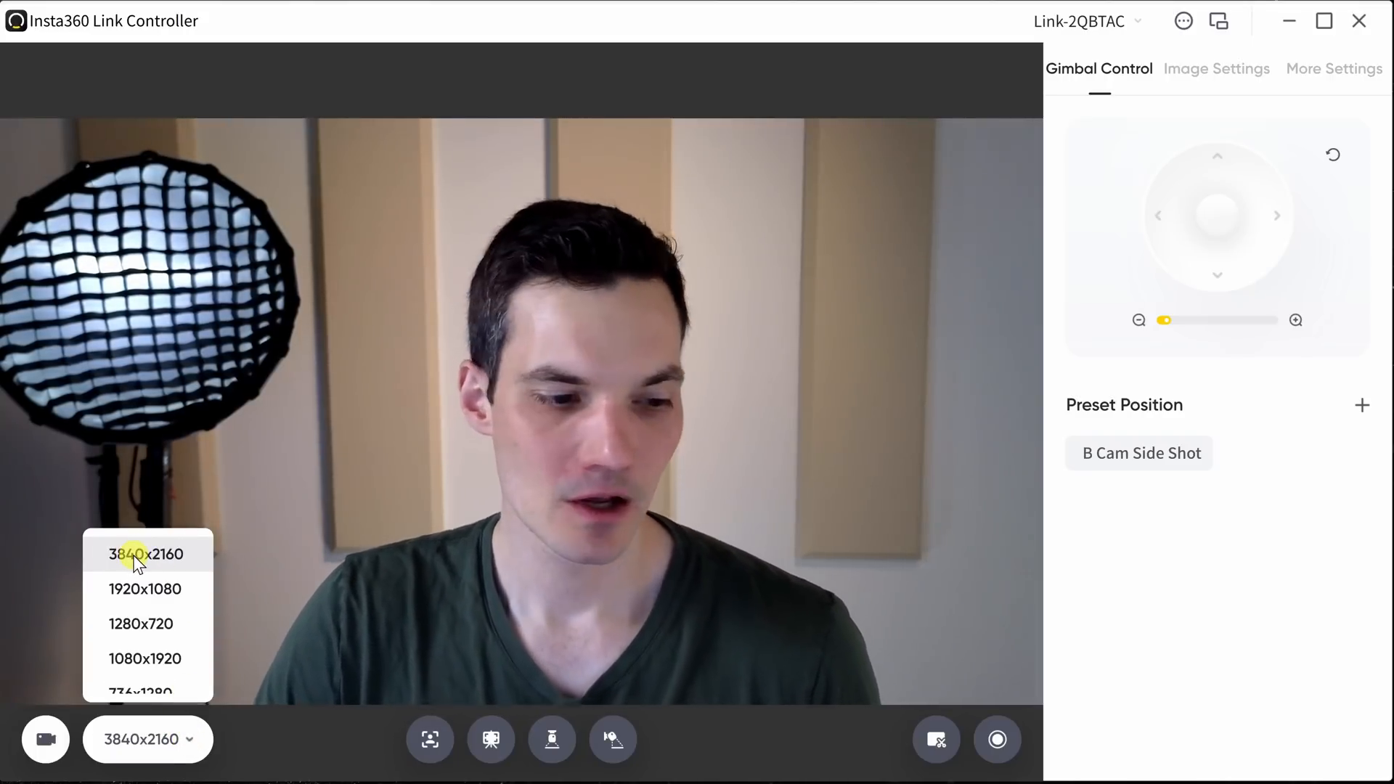
{"action": "mouse_move", "coordinate": [169, 662]}
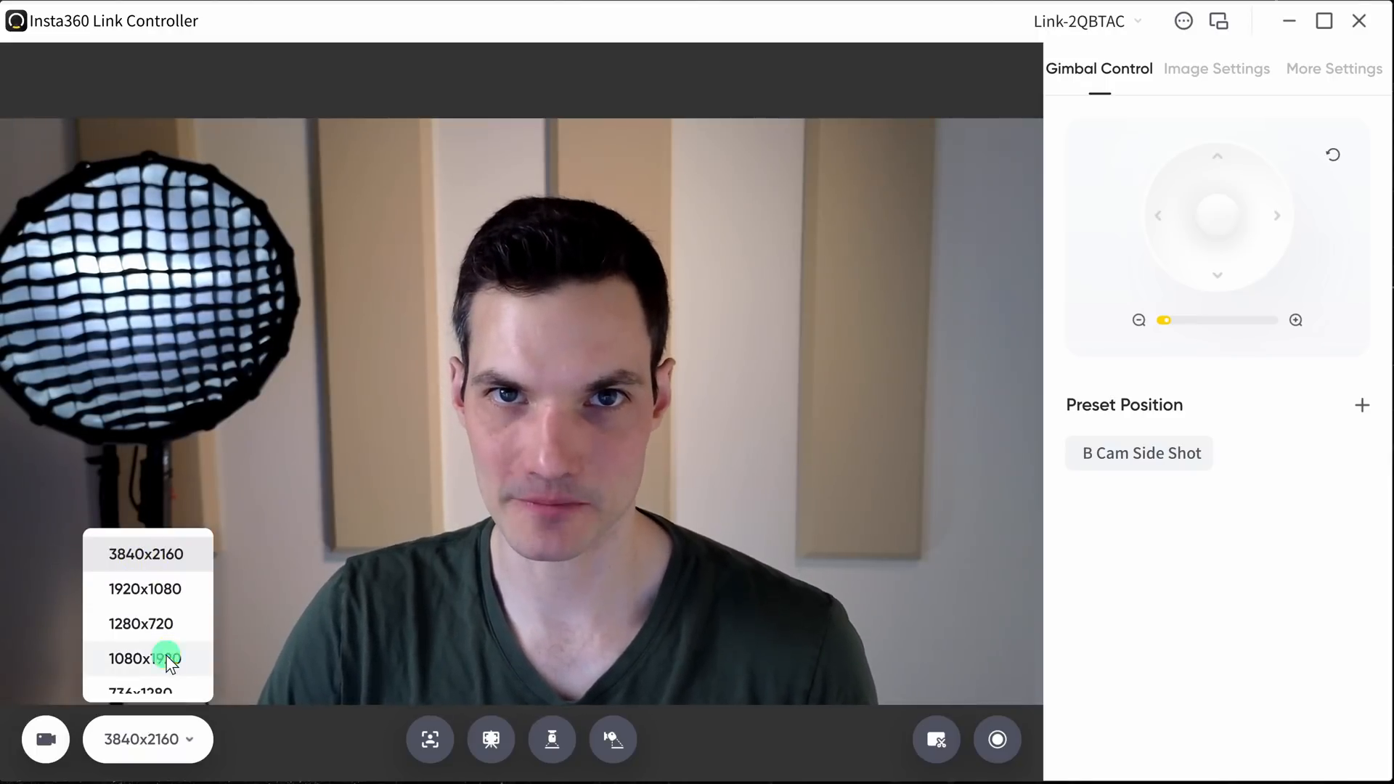
{"action": "left_click", "coordinate": [145, 660]}
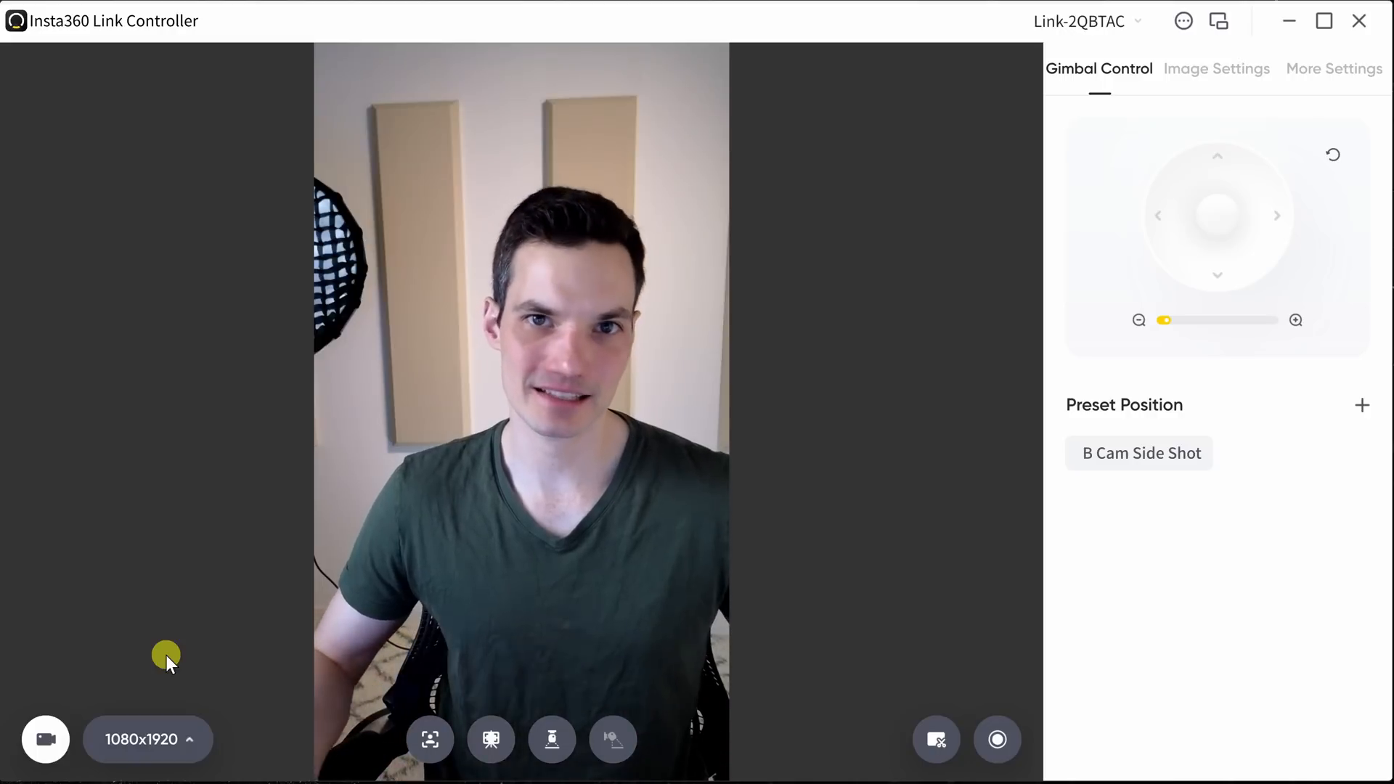
{"action": "left_click", "coordinate": [148, 739]}
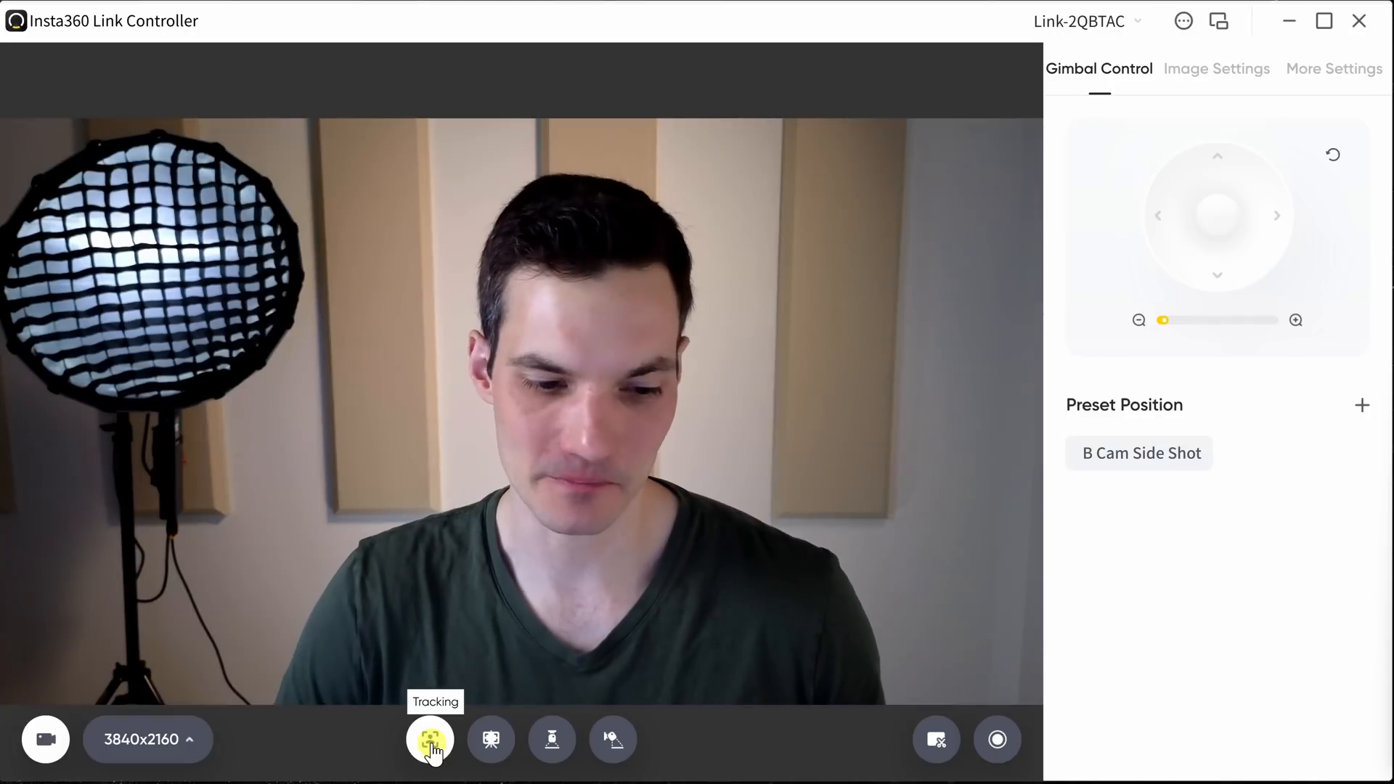
Turn automatic subject tracking on from the 3840x2160 preview.
{"action": "left_click", "coordinate": [430, 739]}
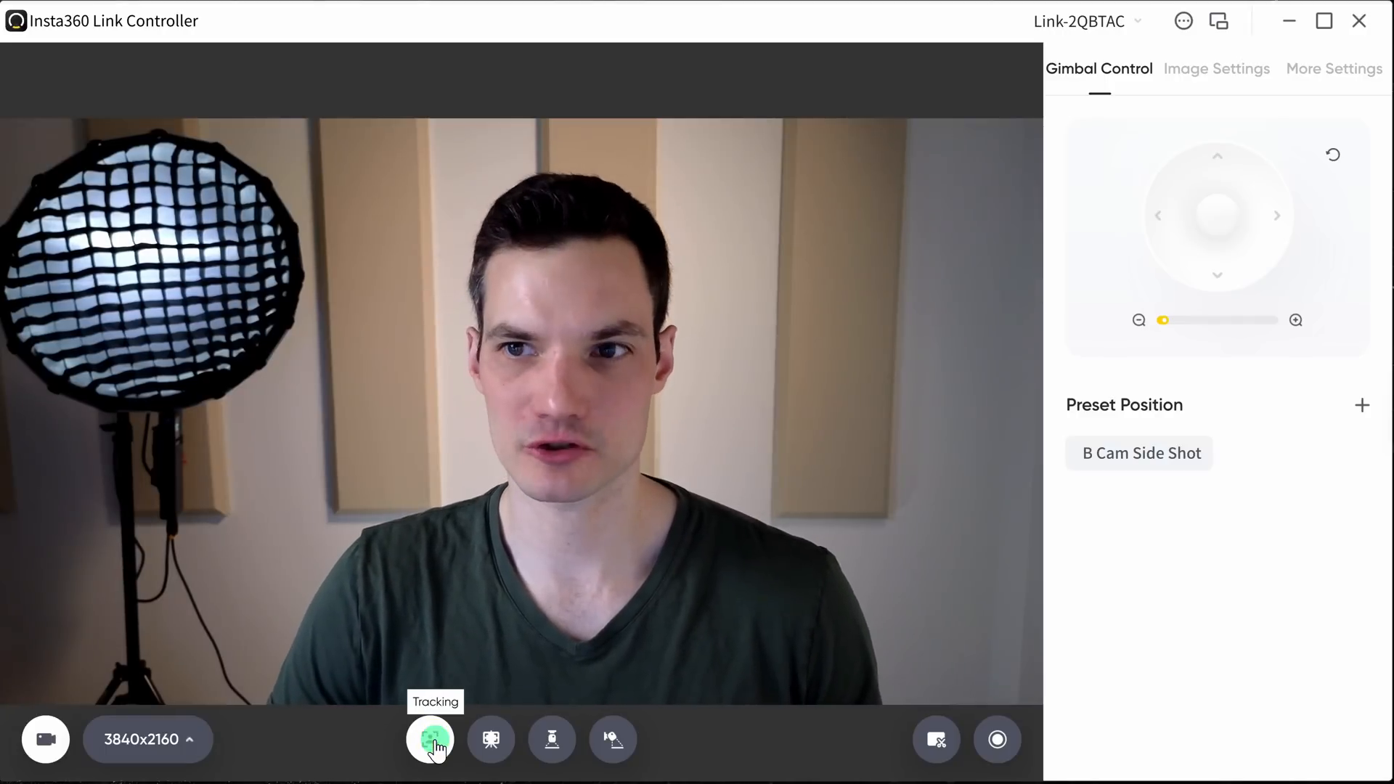
{"action": "left_click", "coordinate": [430, 740]}
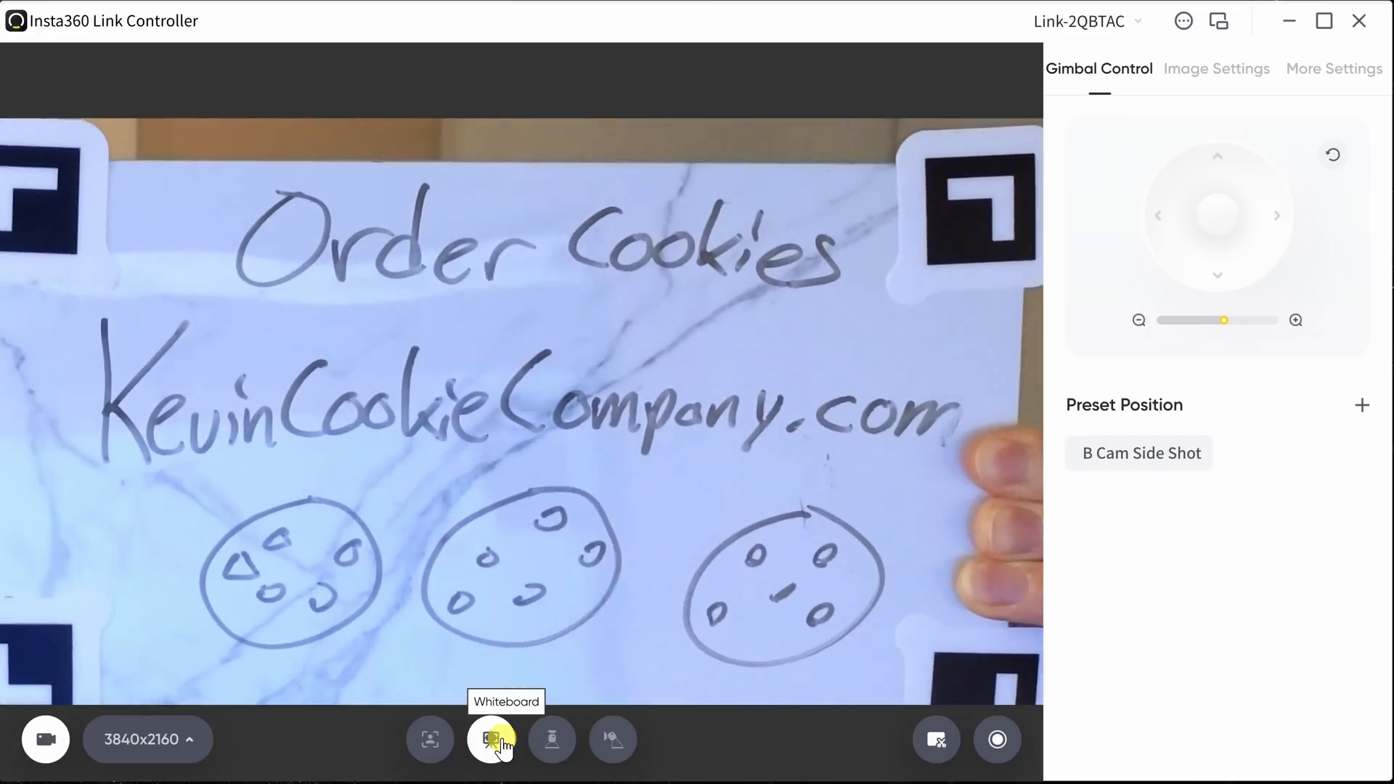
Turn whiteboard mode off after it framed the Order Cookies board.
{"action": "left_click", "coordinate": [491, 740]}
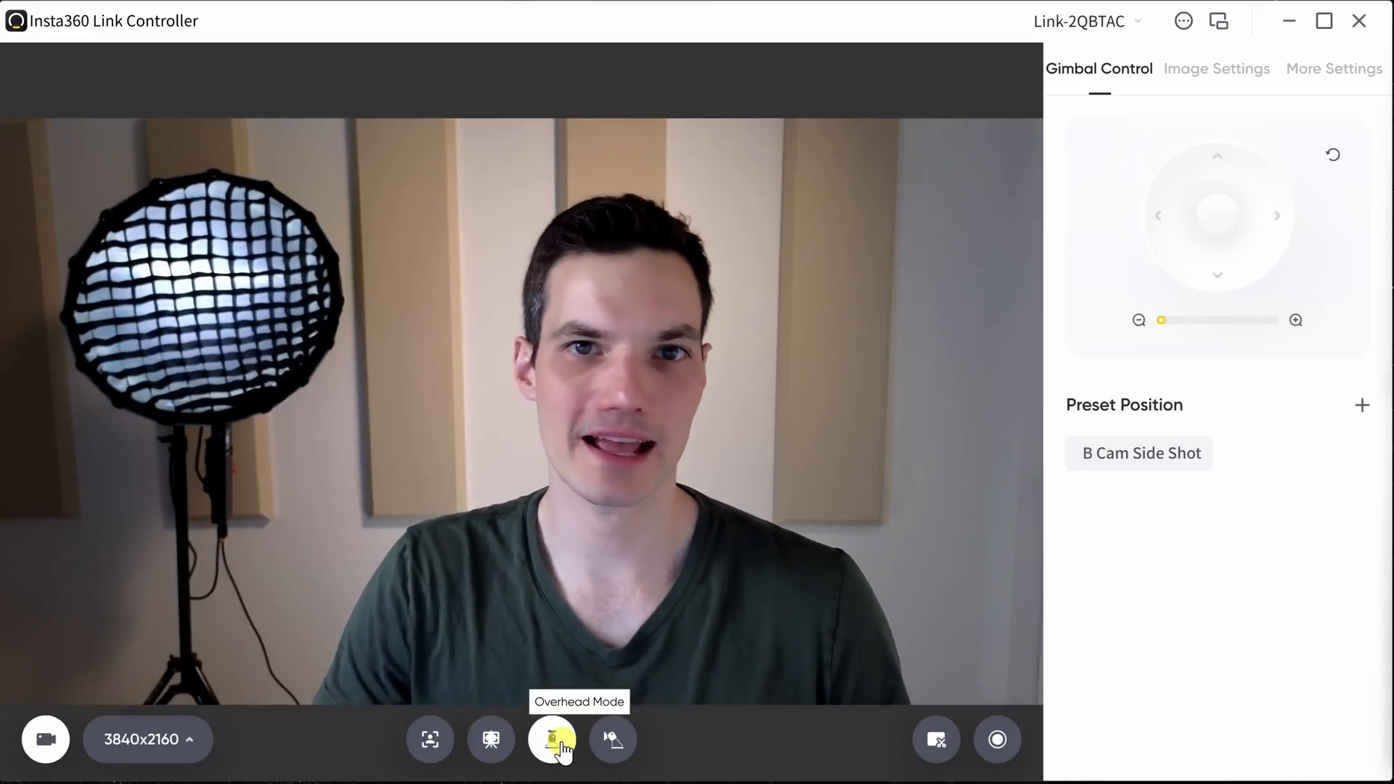
Enter overhead mode for a top-down desk view, then return the camera to face forward.
{"action": "left_click", "coordinate": [552, 740]}
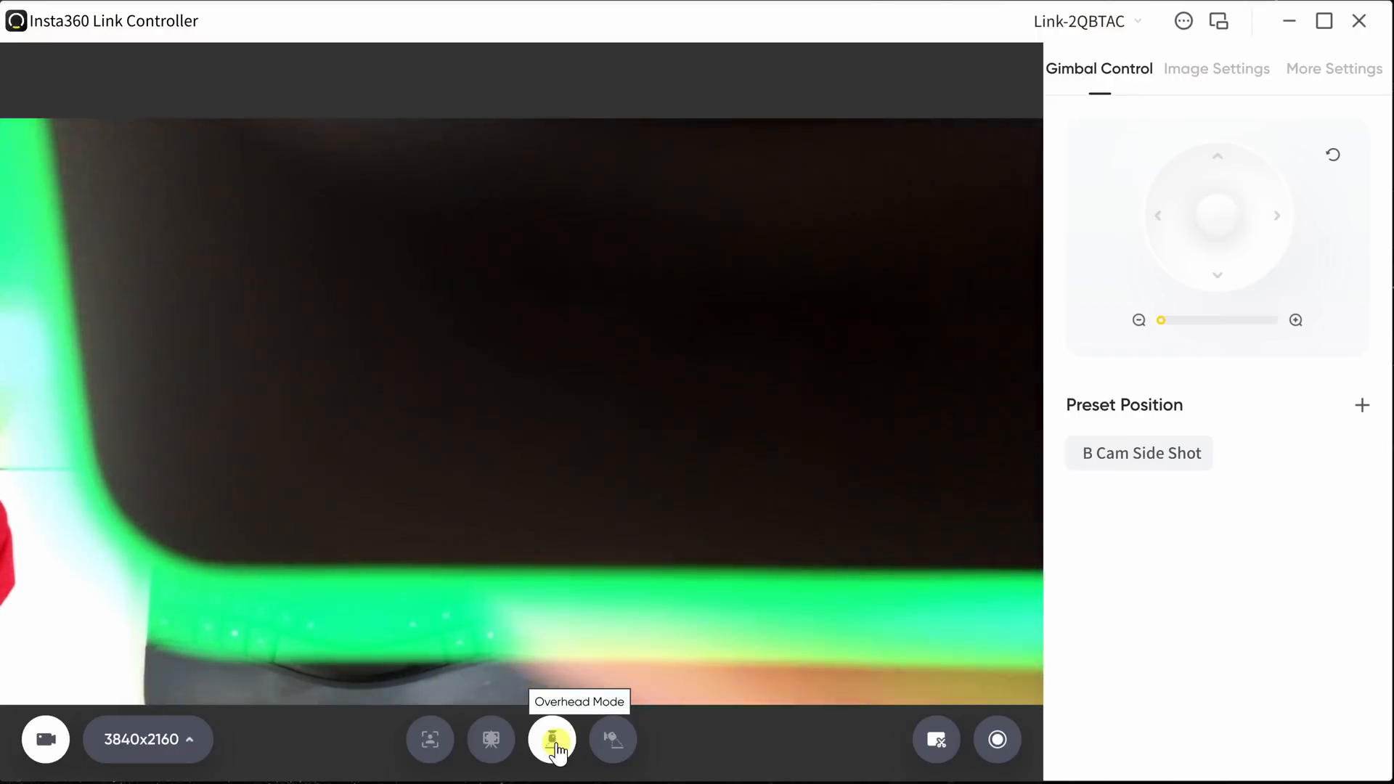
{"action": "left_click", "coordinate": [552, 739]}
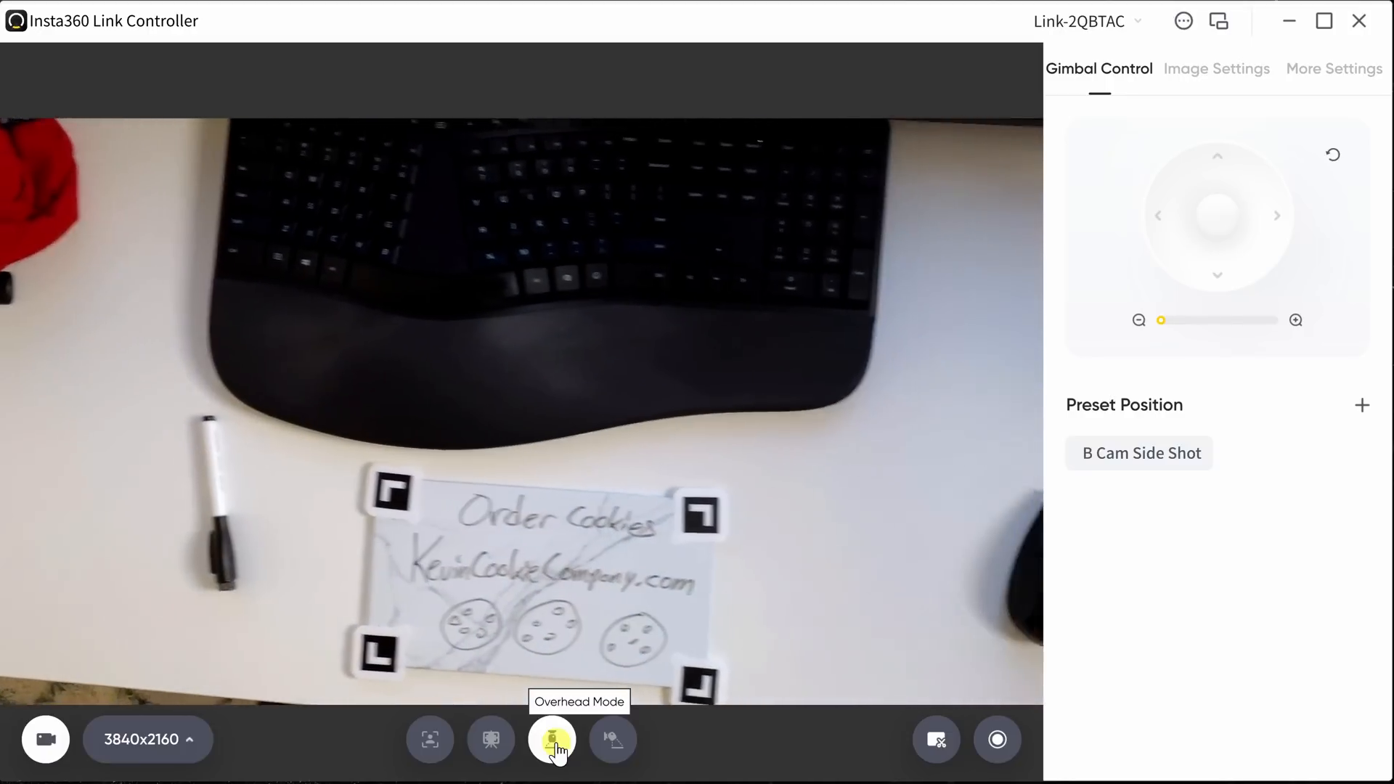
{"action": "left_click", "coordinate": [552, 740]}
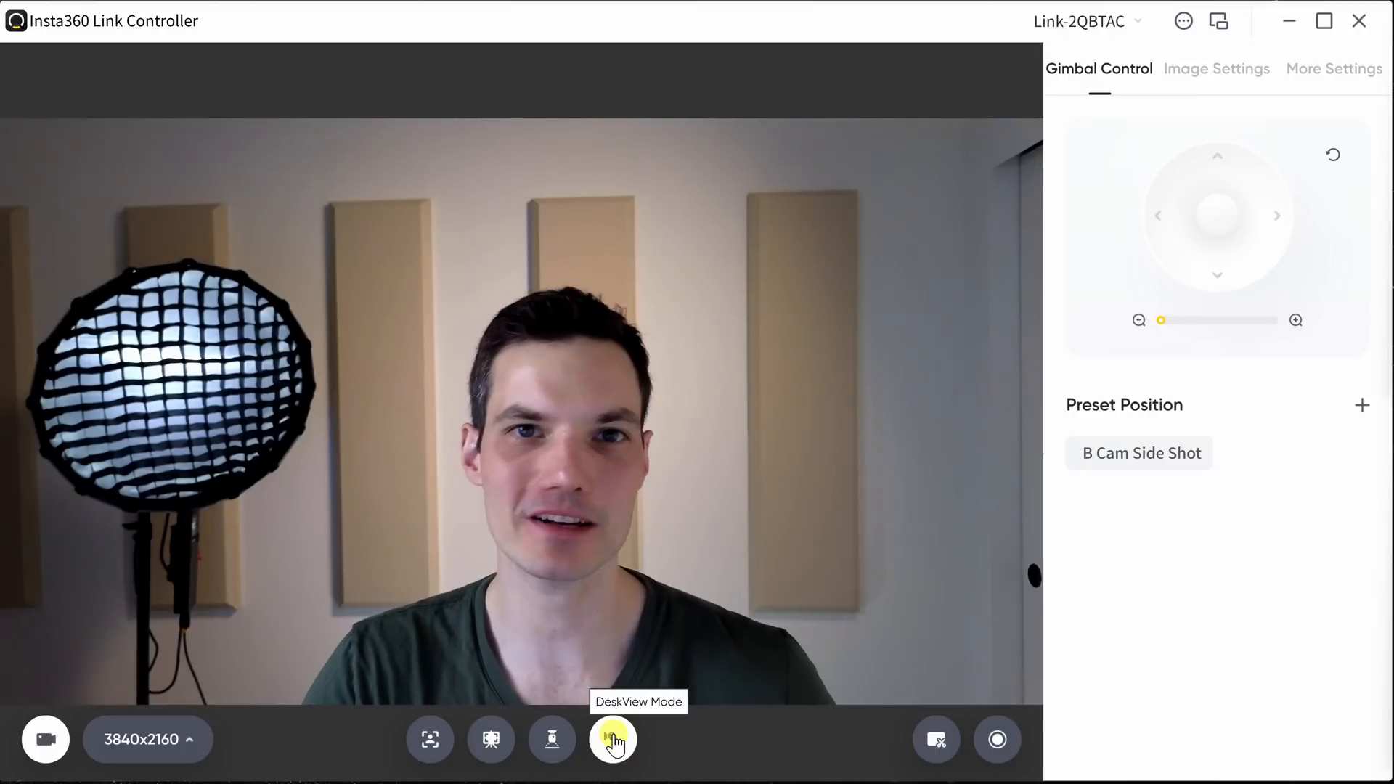
Enable DeskView for a flattened top-down desk image, then return to normal framing.
{"action": "left_click", "coordinate": [612, 740]}
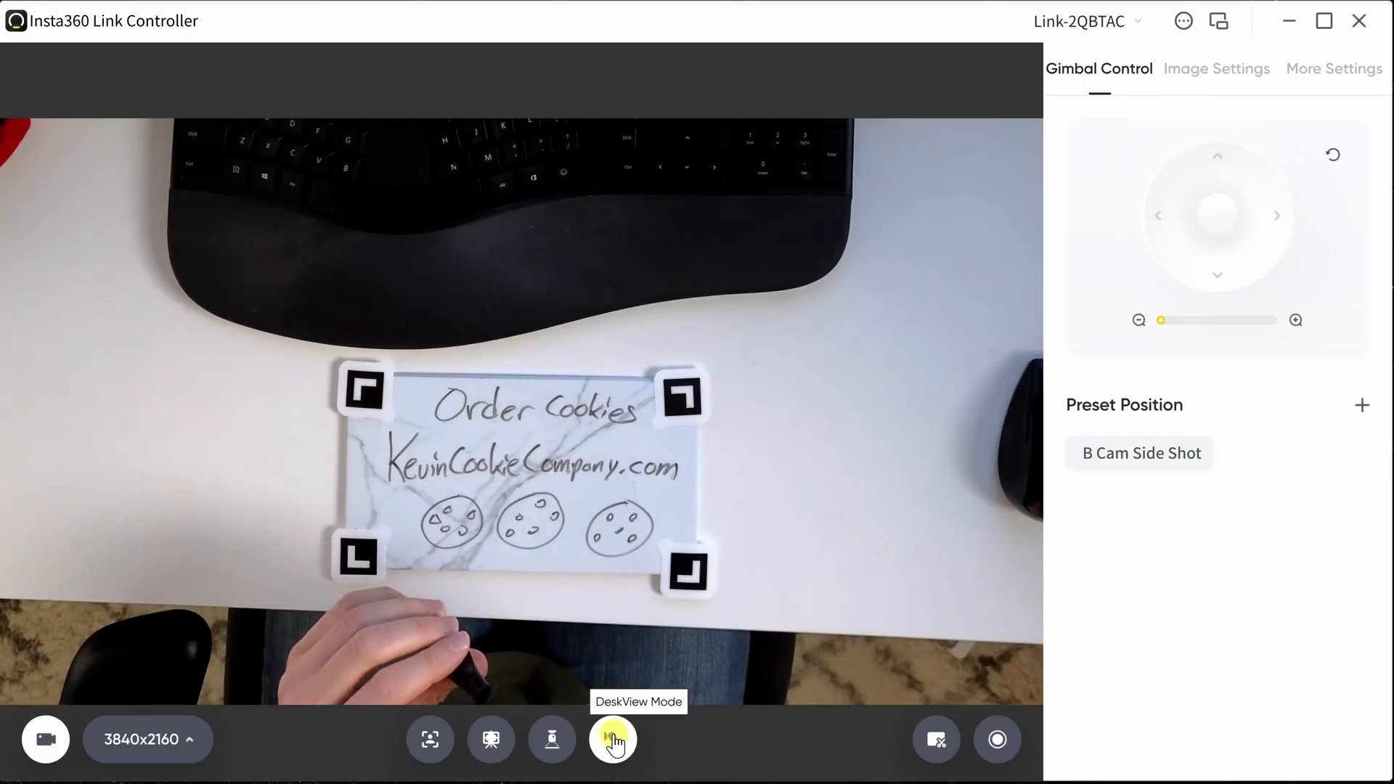
{"action": "left_click", "coordinate": [611, 739]}
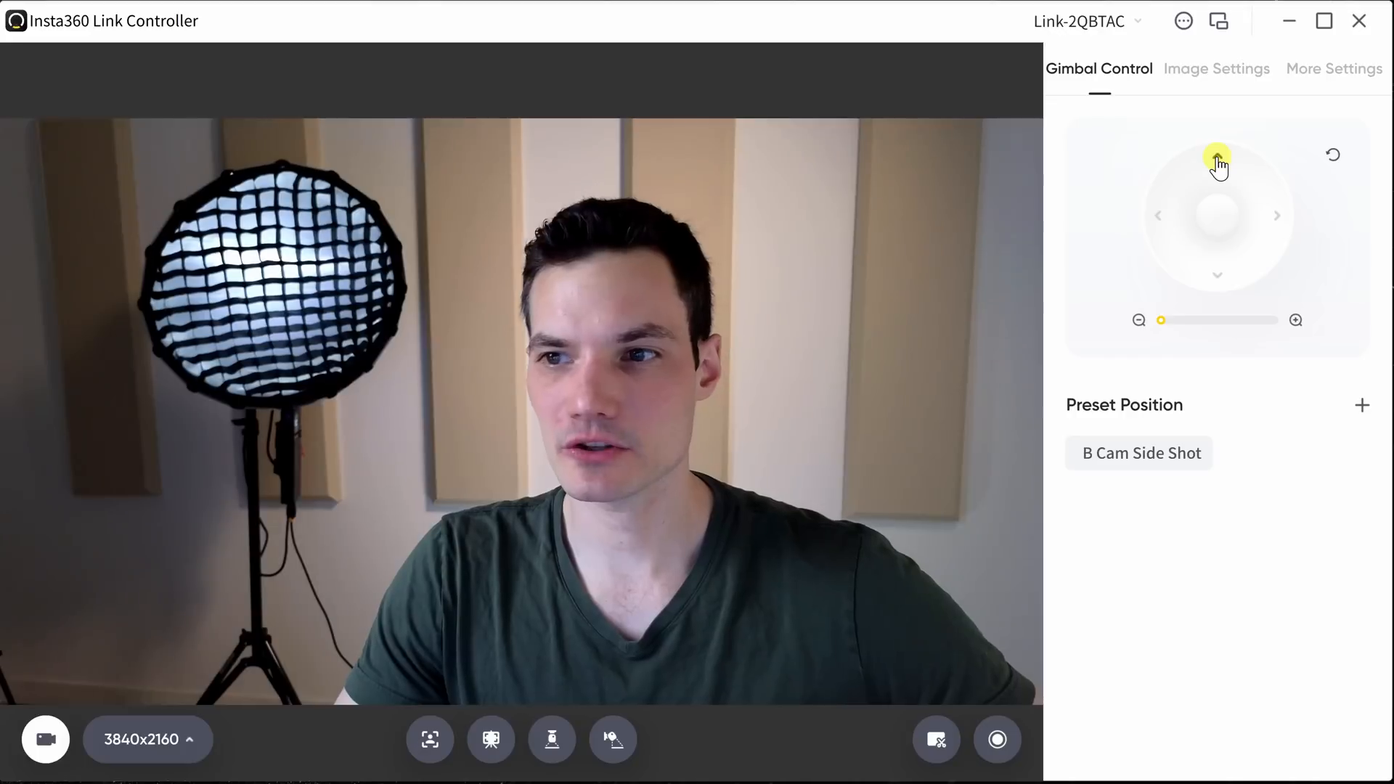
Tilt, pan and zoom the gimbal manually so the presenter fills more of the frame.
{"action": "left_click", "coordinate": [1275, 215]}
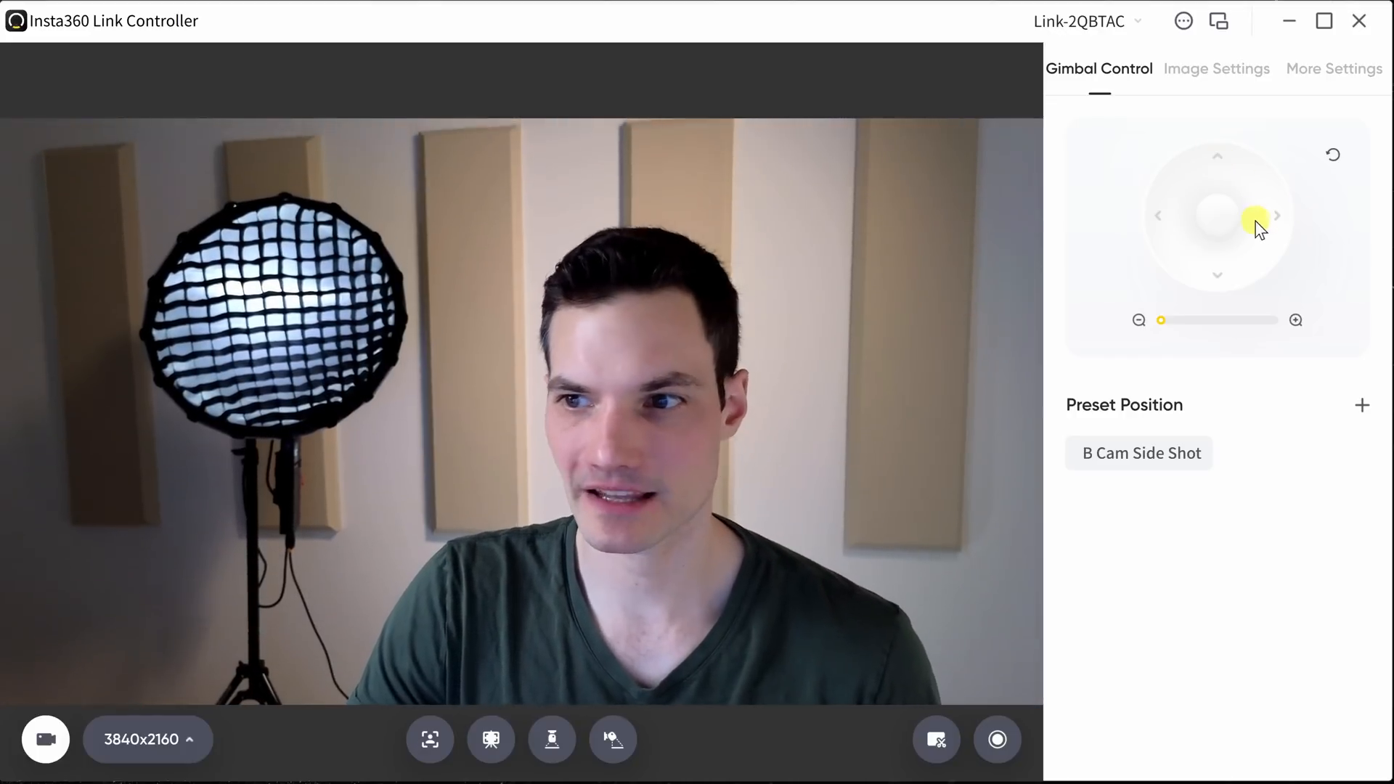
{"action": "left_click_drag", "start_coordinate": [1254, 219], "coordinate": [1217, 209]}
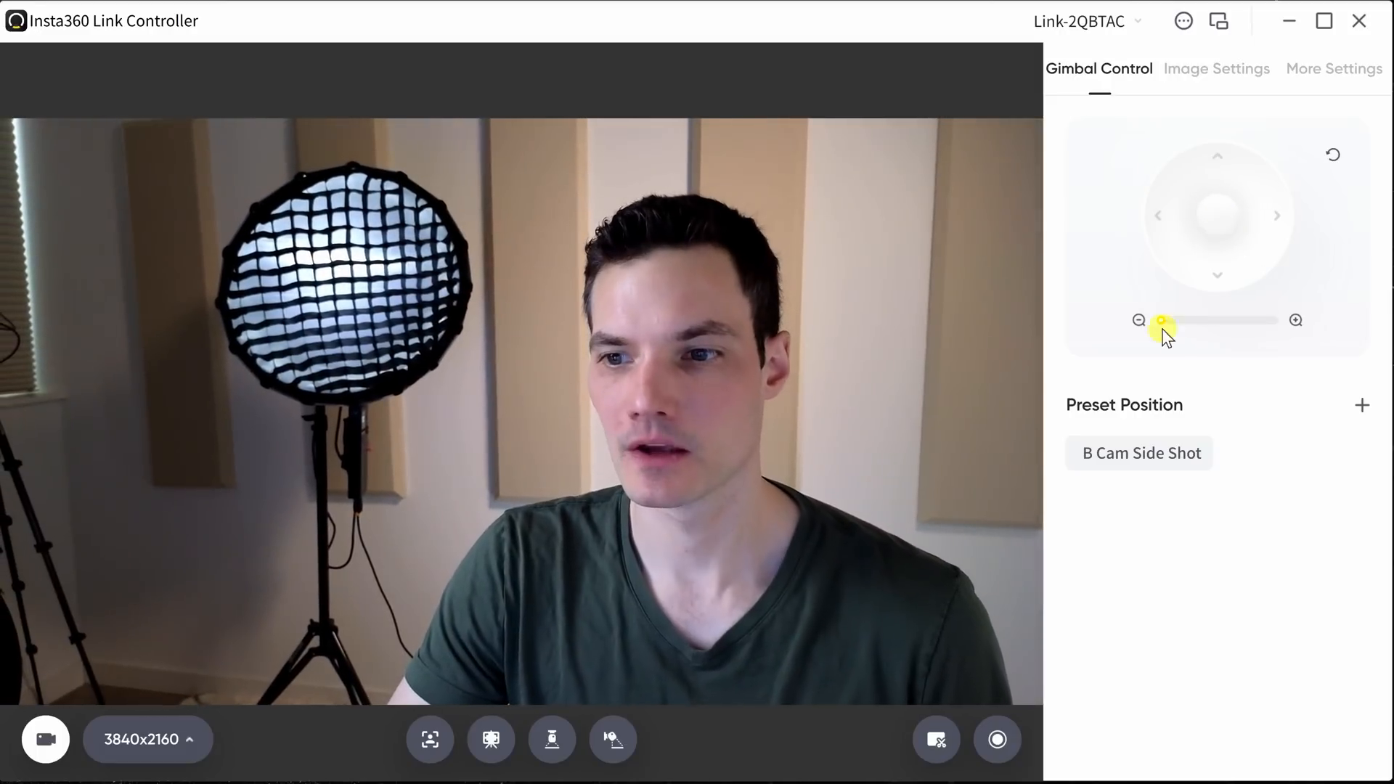
{"action": "left_click_drag", "start_coordinate": [1162, 319], "coordinate": [1142, 320]}
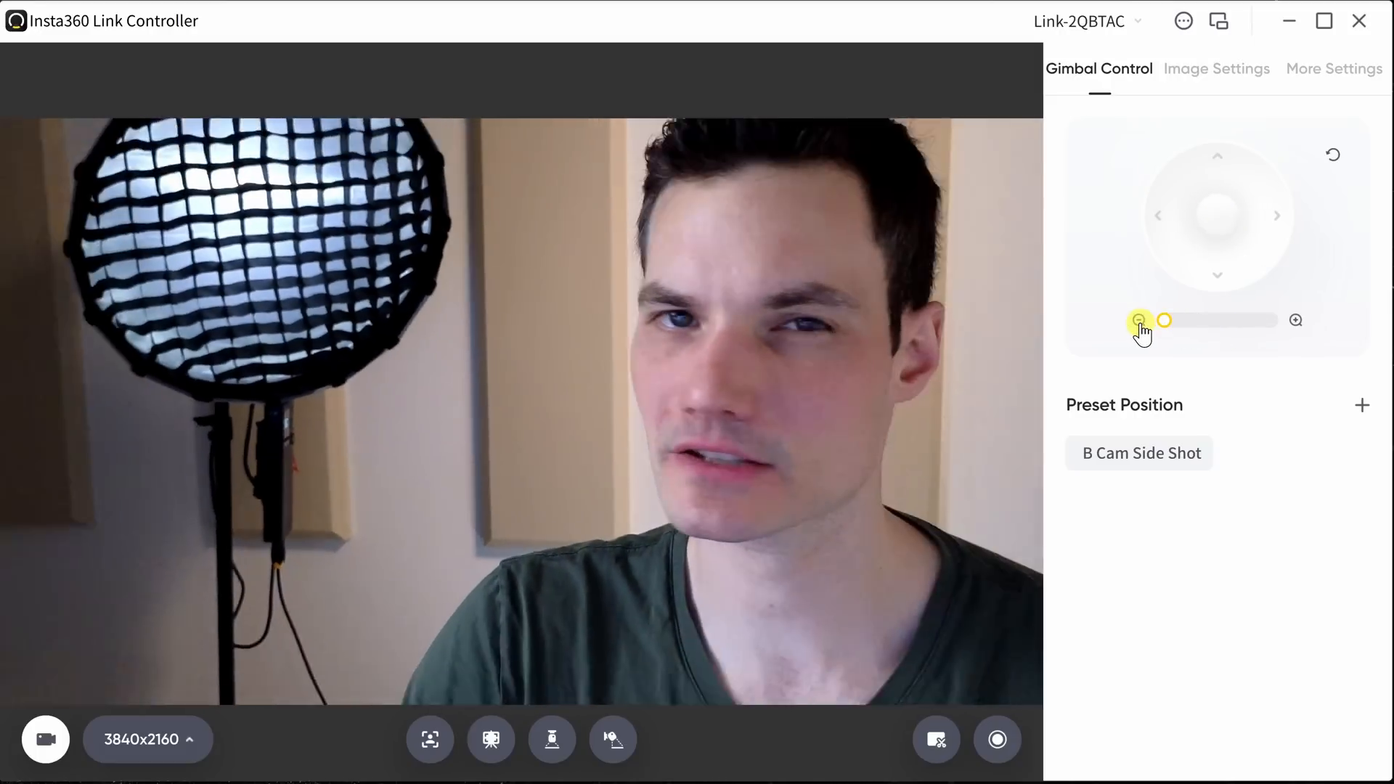
{"action": "left_click_drag", "start_coordinate": [1165, 319], "coordinate": [1191, 319]}
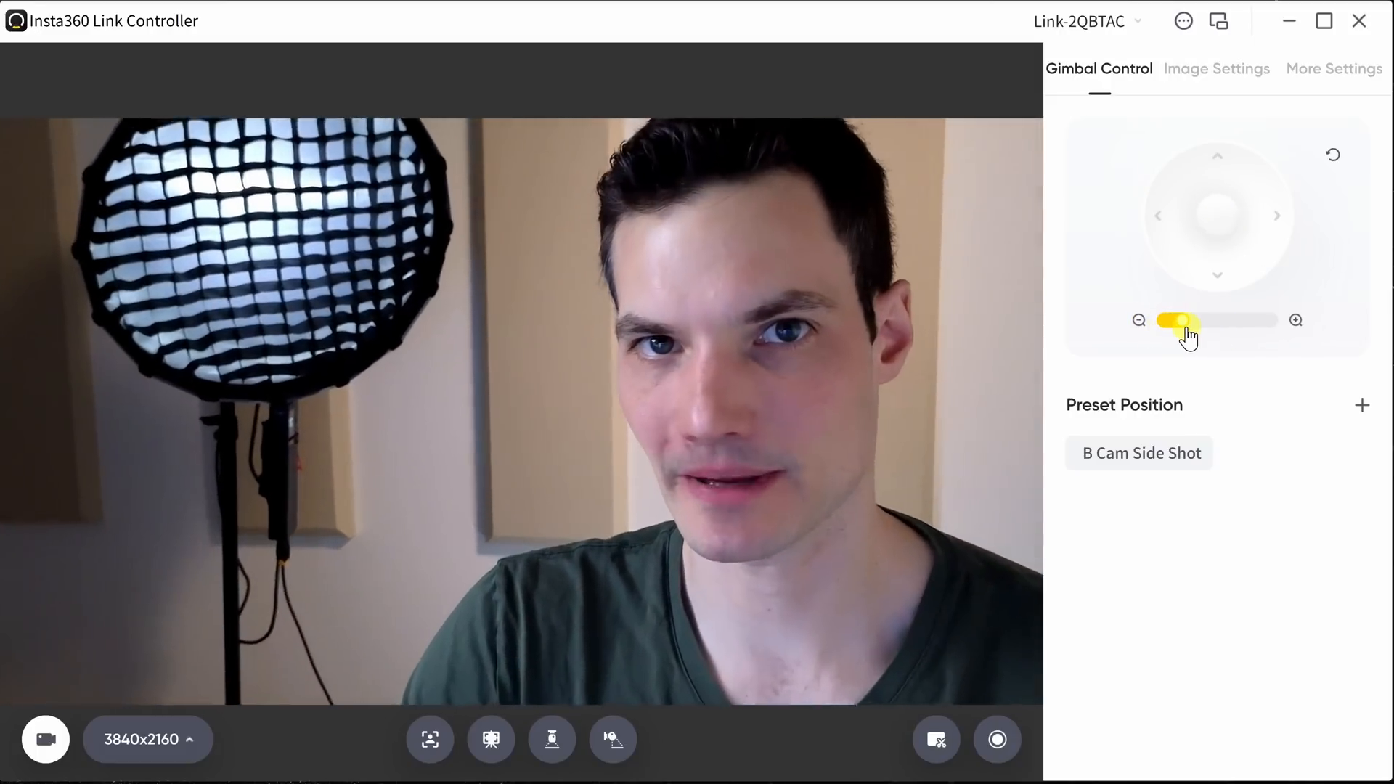
{"action": "left_click", "coordinate": [1278, 215]}
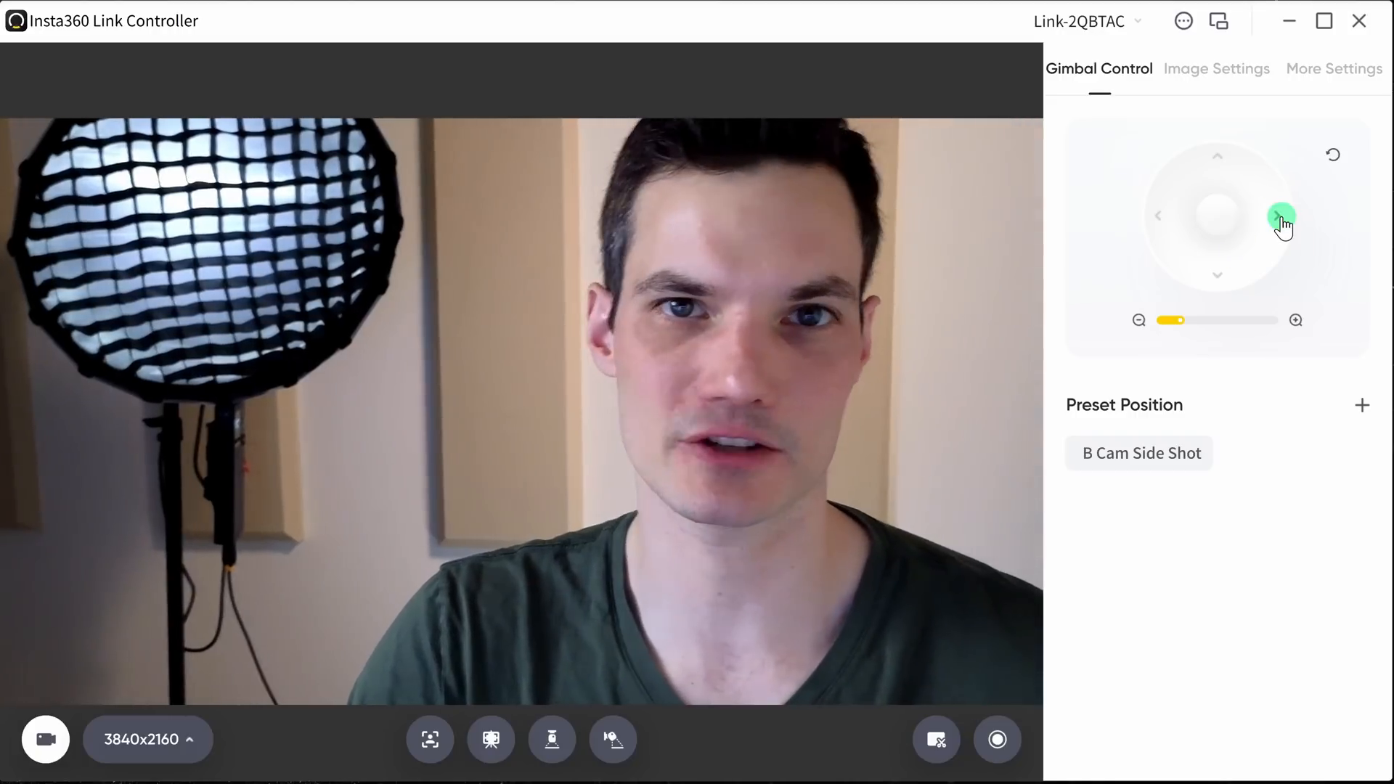
{"action": "left_click", "coordinate": [1278, 217]}
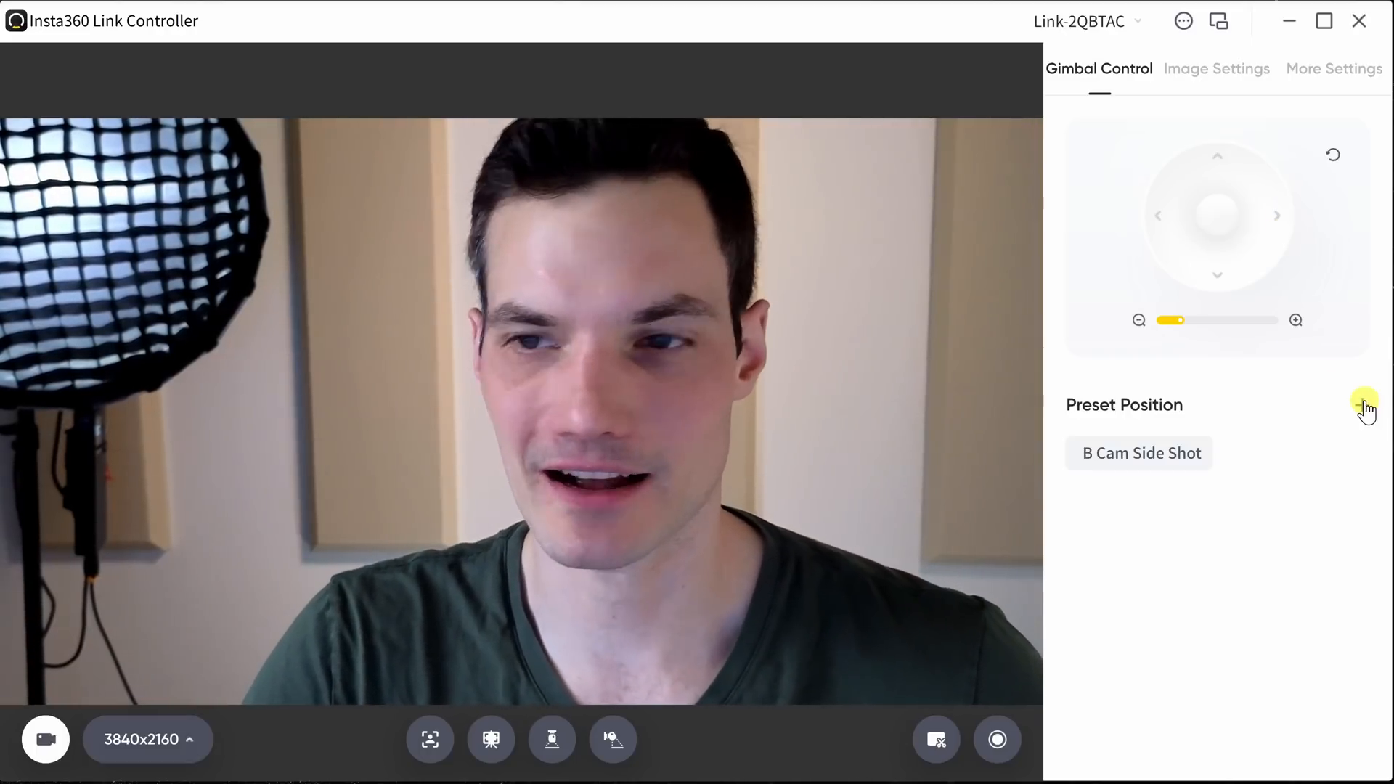
Save the current framing as a second gimbal preset, Position 1, beside B Cam Side Shot.
{"action": "left_click", "coordinate": [1360, 406]}
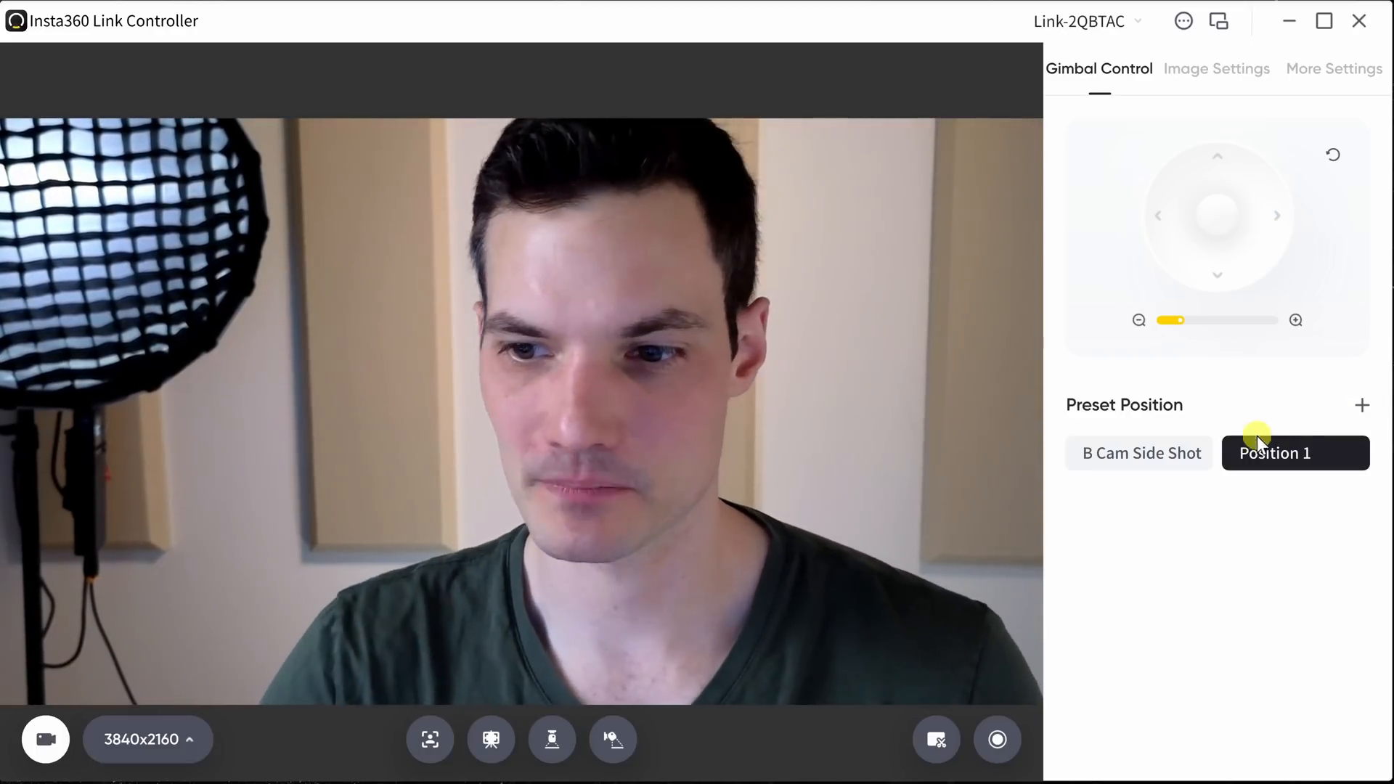
{"action": "left_click", "coordinate": [1295, 453]}
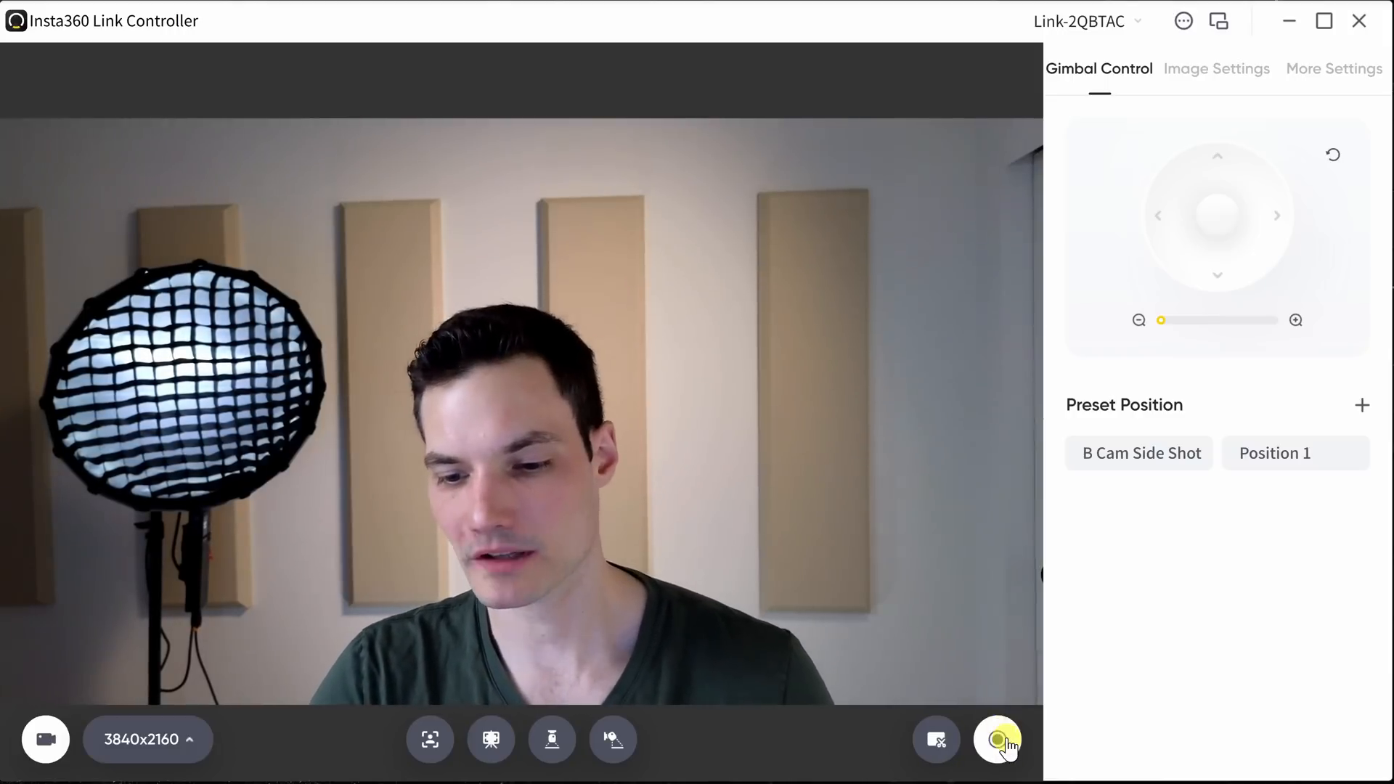
{"action": "mouse_move", "coordinate": [999, 741]}
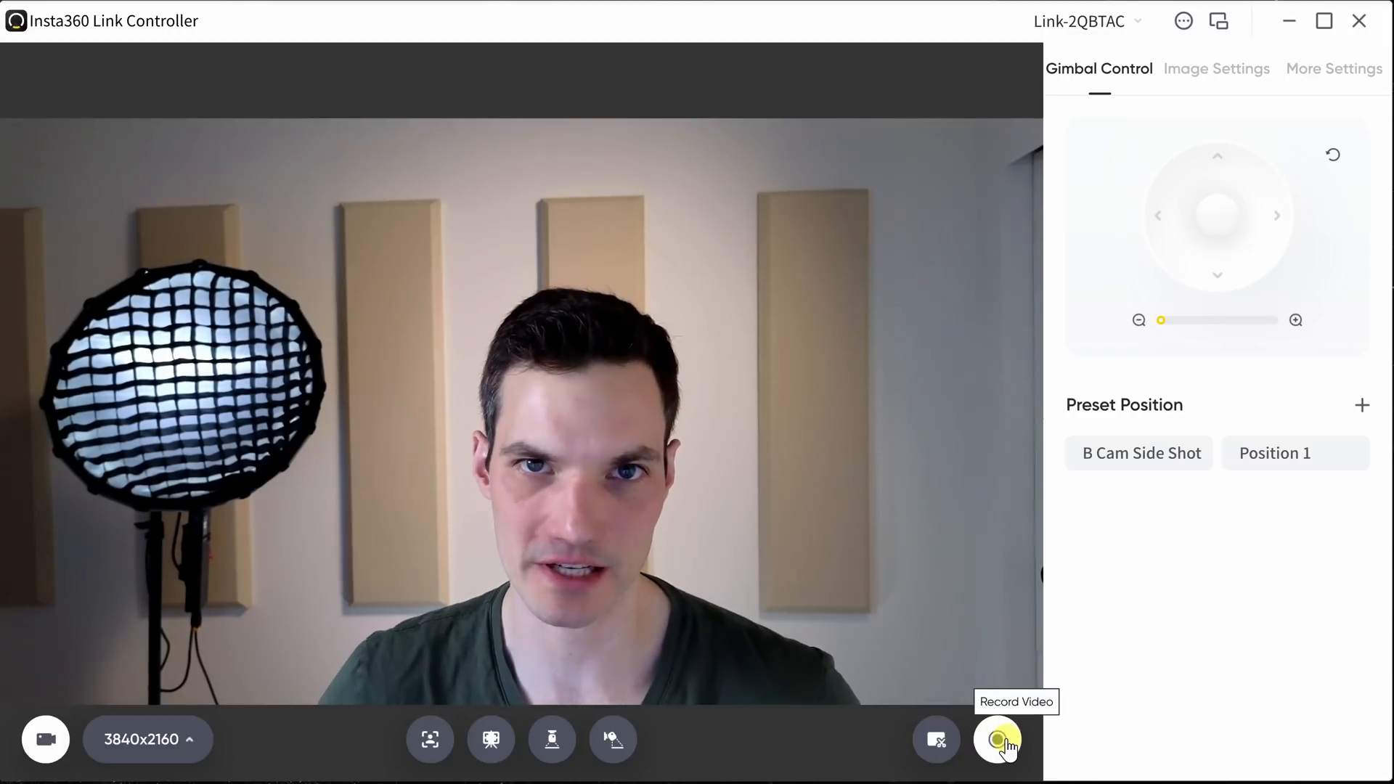
Record a short video clip by starting and stopping the recording.
{"action": "left_click", "coordinate": [148, 740]}
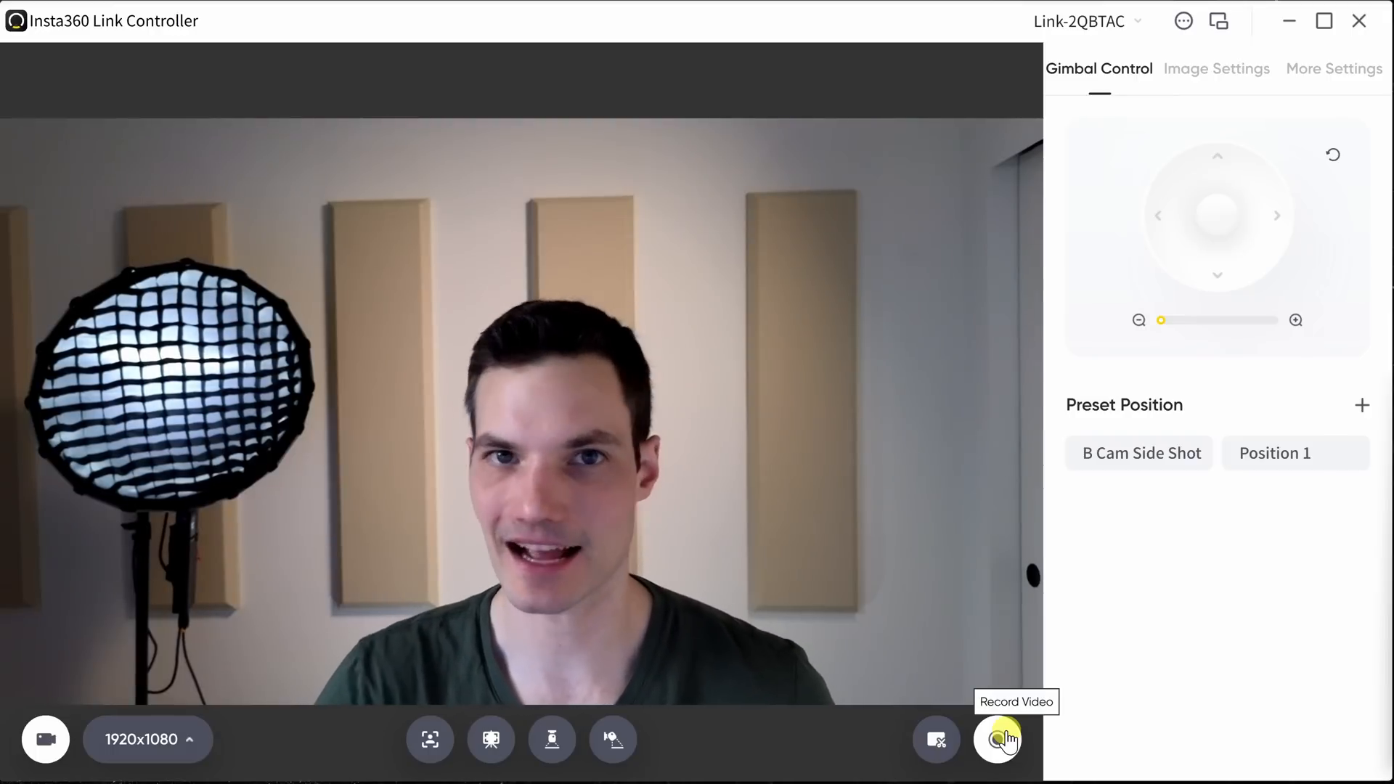
{"action": "left_click", "coordinate": [1217, 68]}
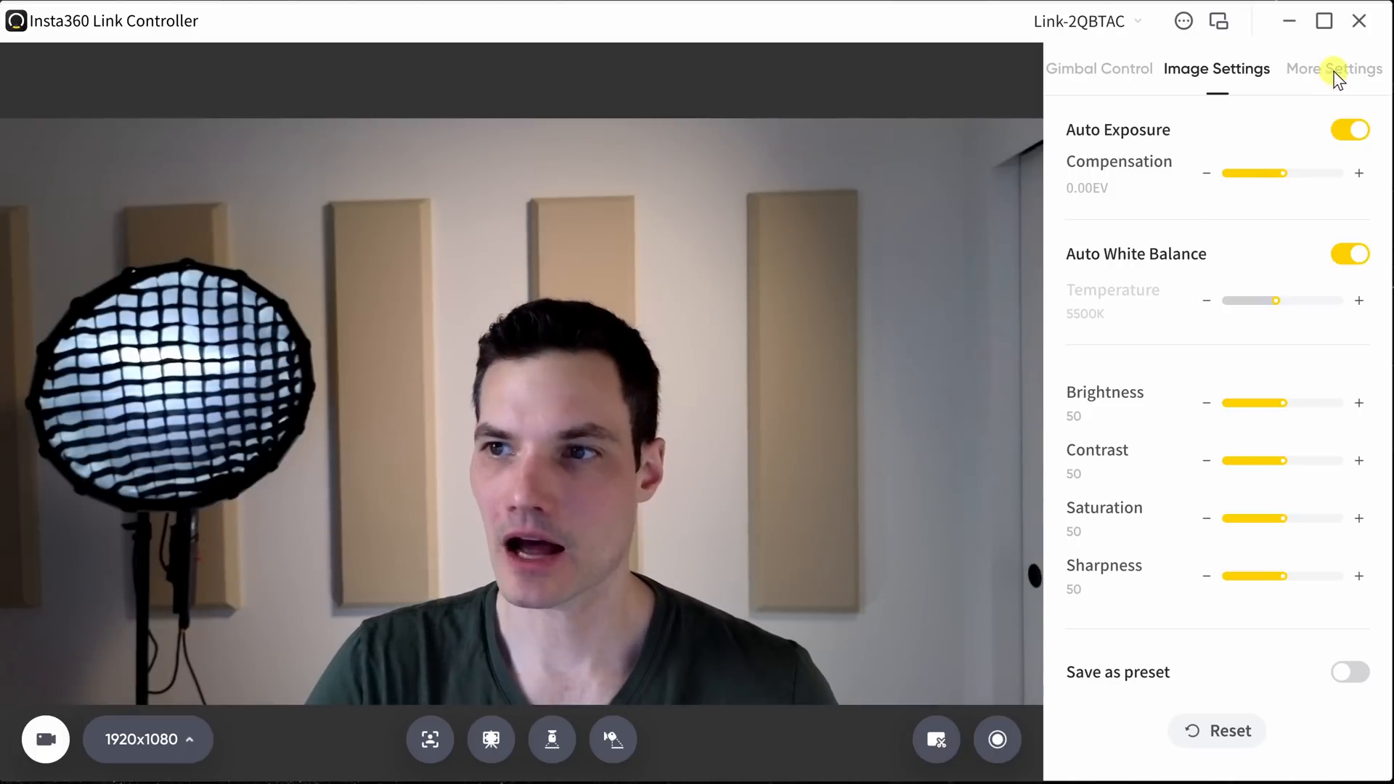
Show More Settings with gesture controls for tracking, zoom and whiteboard plus tracking speed.
{"action": "left_click", "coordinate": [1344, 68]}
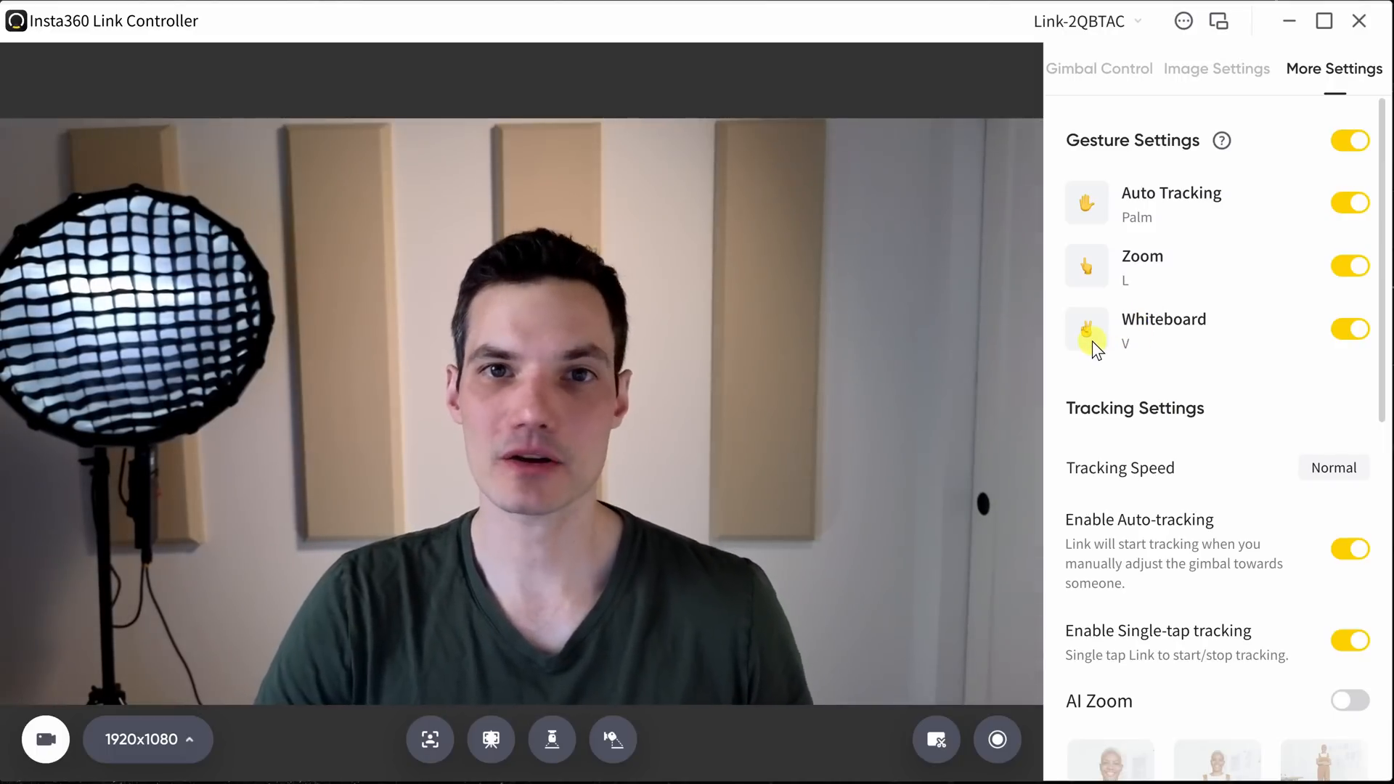
Turn AI Zoom on and set it to Half Body framing.
{"action": "scroll", "scroll_direction": "down", "scroll_amount": 3}
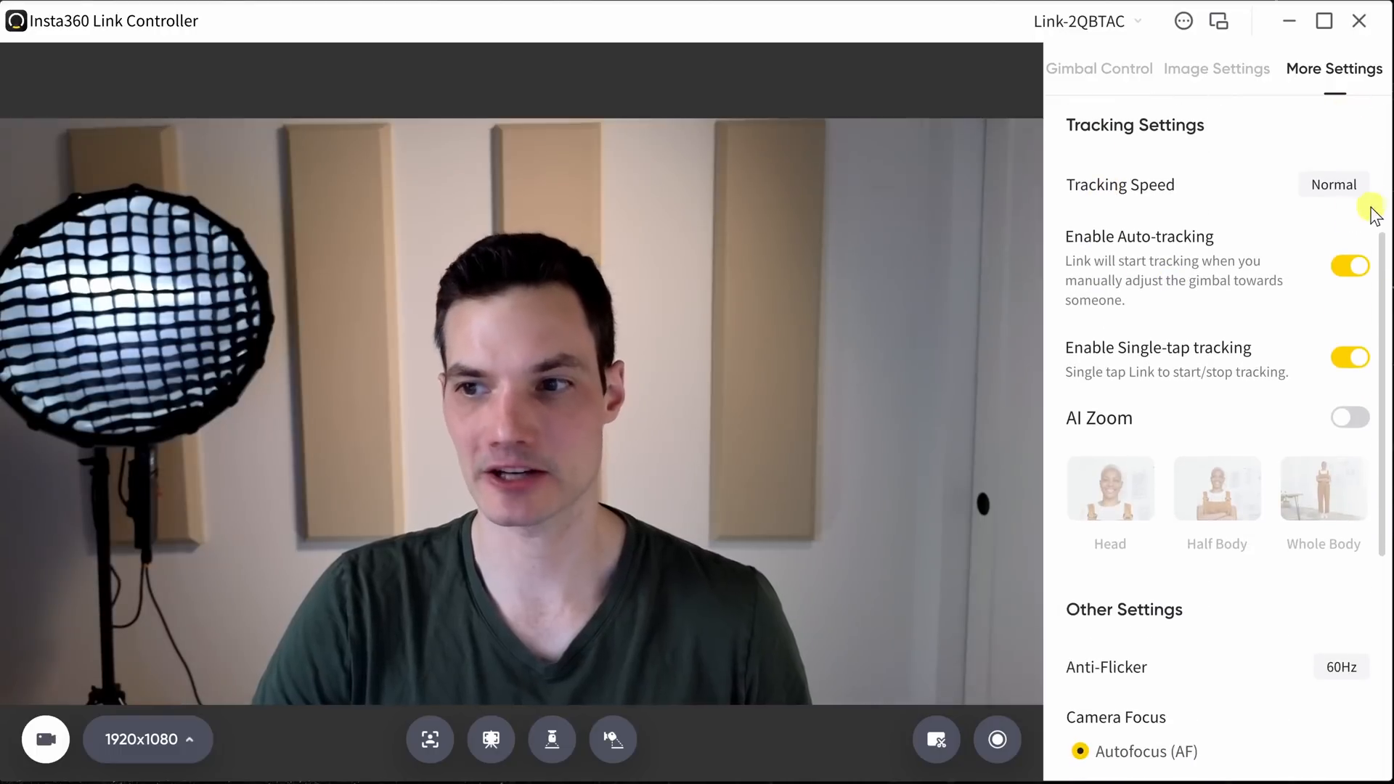
{"action": "mouse_move", "coordinate": [1162, 269]}
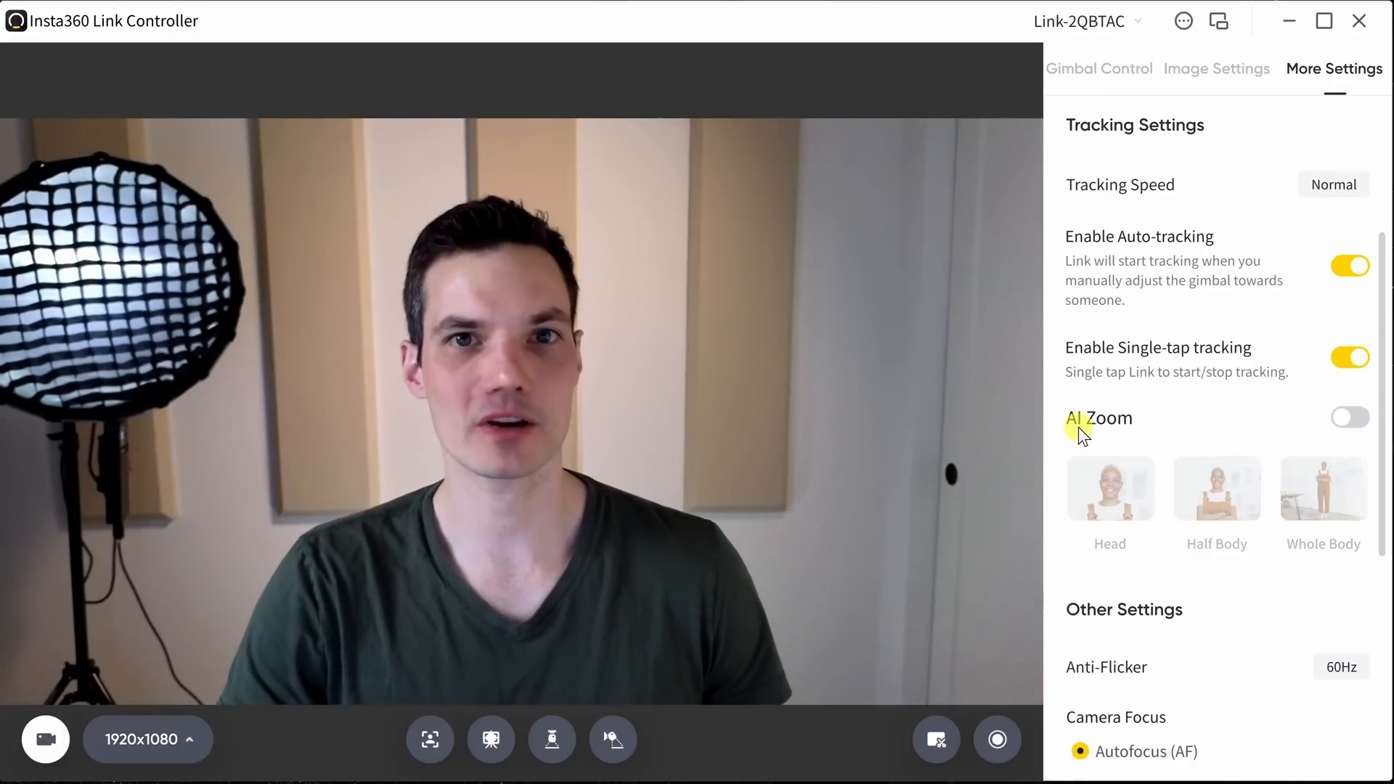
{"action": "left_click", "coordinate": [1350, 419]}
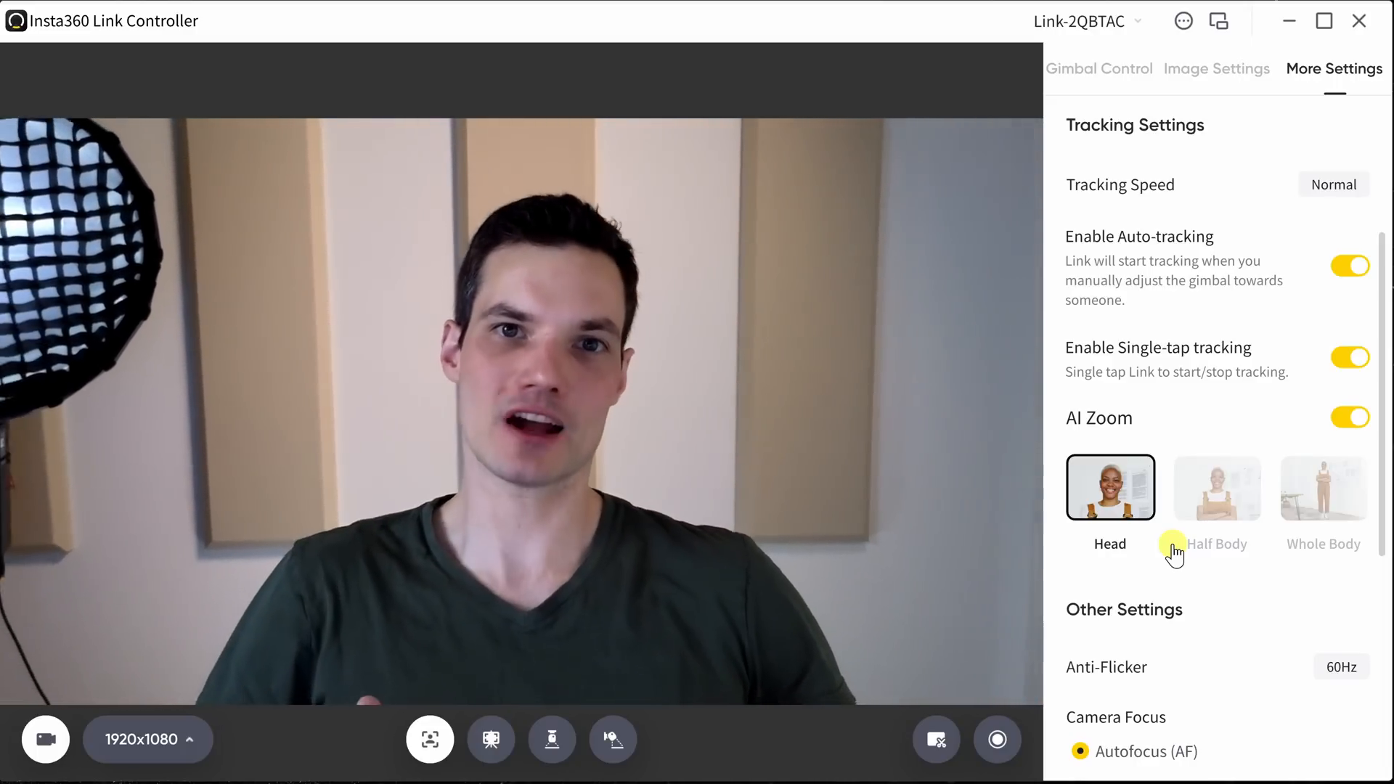
{"action": "left_click", "coordinate": [1217, 488]}
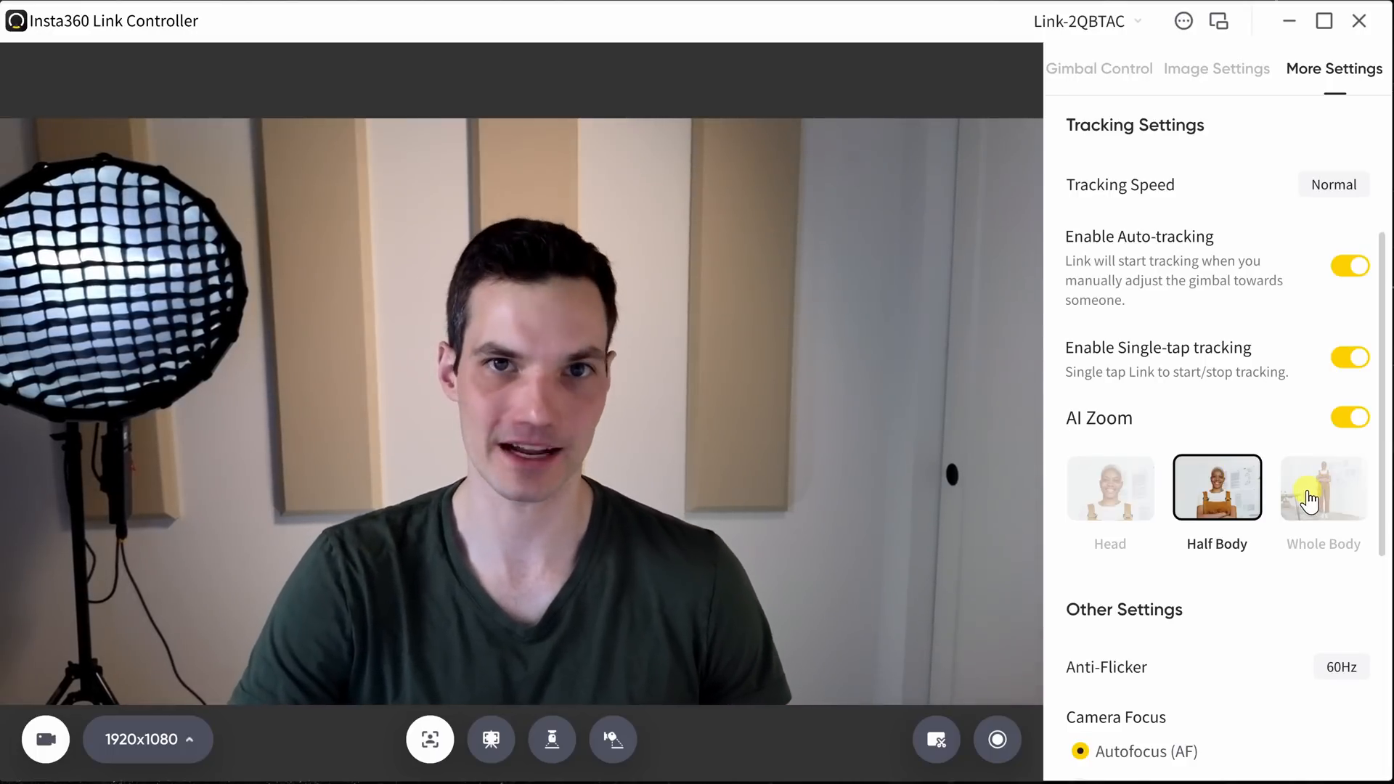
{"action": "scroll", "scroll_direction": "down", "scroll_amount": 3}
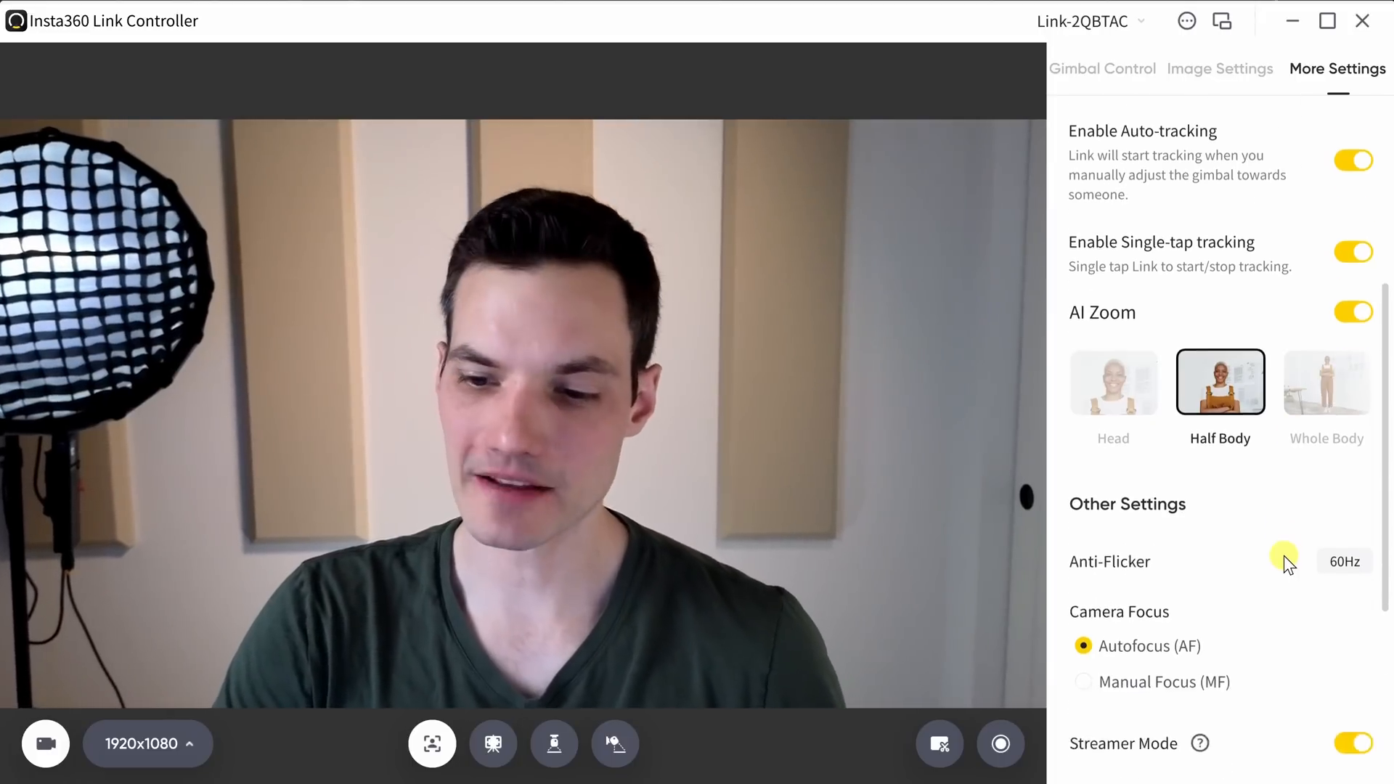
{"action": "scroll", "scroll_direction": "down", "scroll_amount": 3}
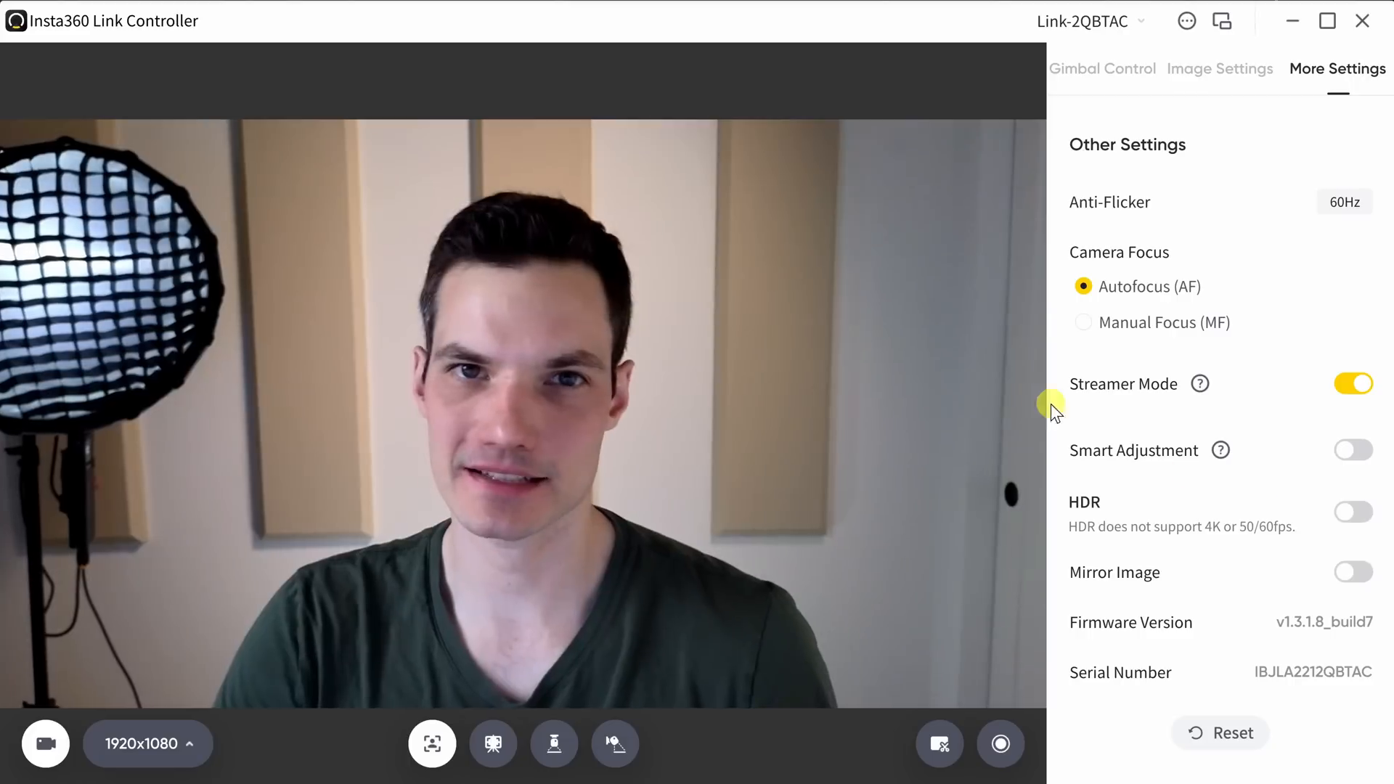
{"action": "left_click", "coordinate": [1185, 20]}
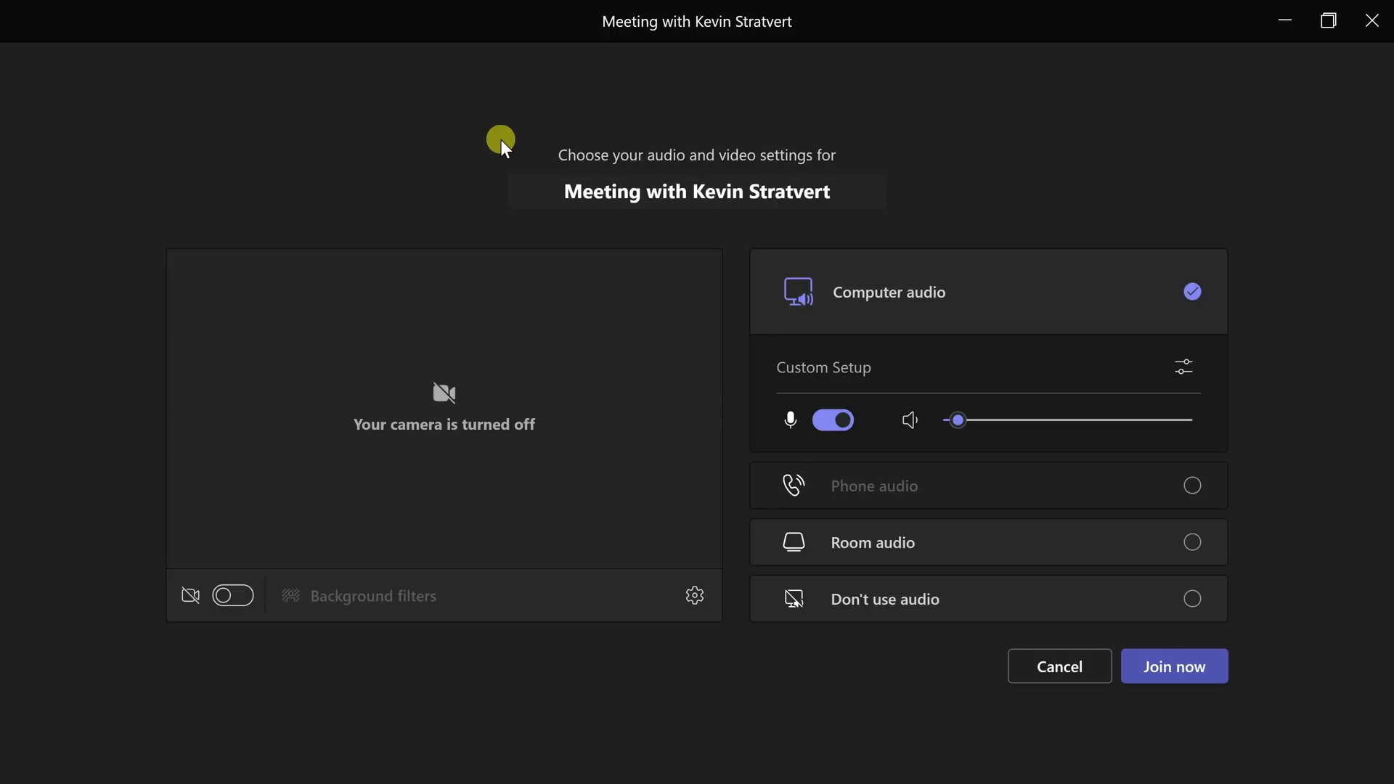
{"action": "mouse_move", "coordinate": [871, 96]}
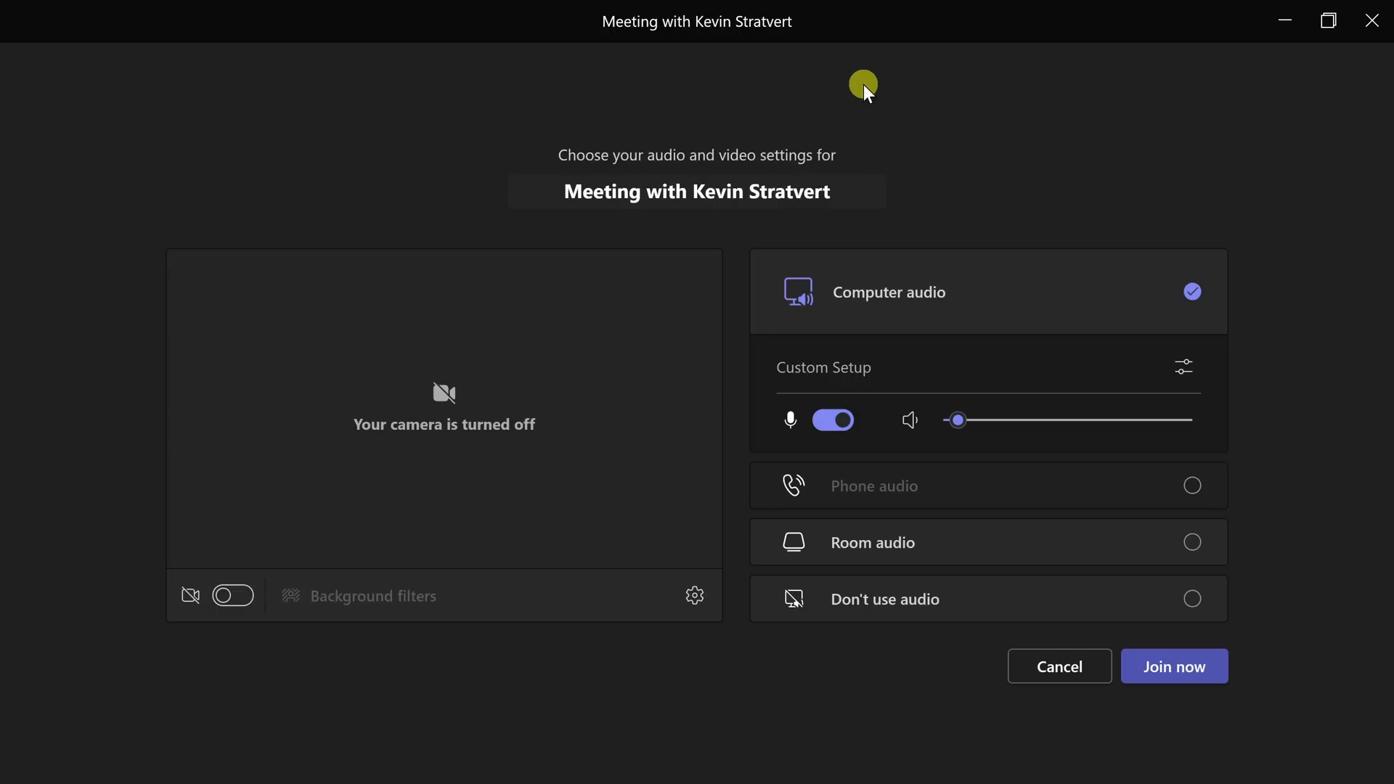
{"action": "mouse_move", "coordinate": [860, 113]}
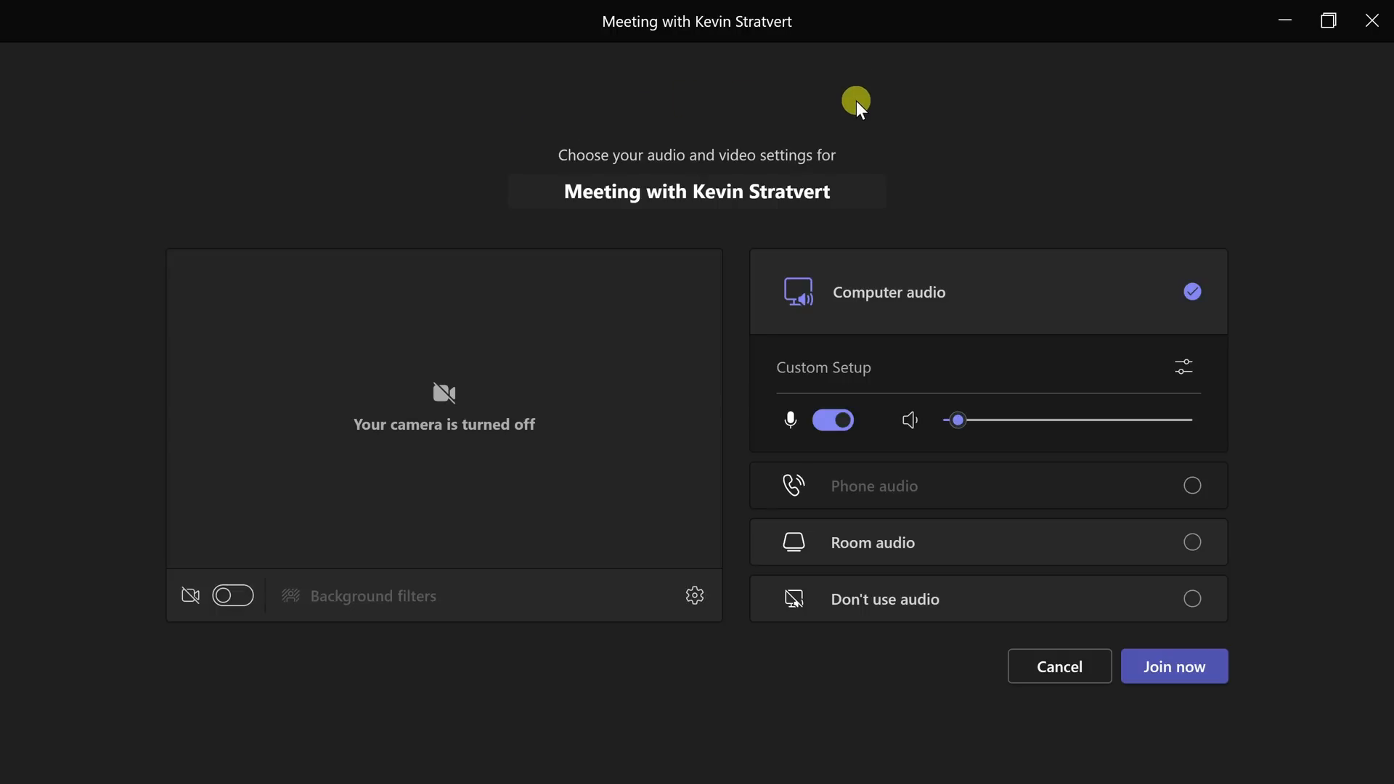
{"action": "mouse_move", "coordinate": [696, 596]}
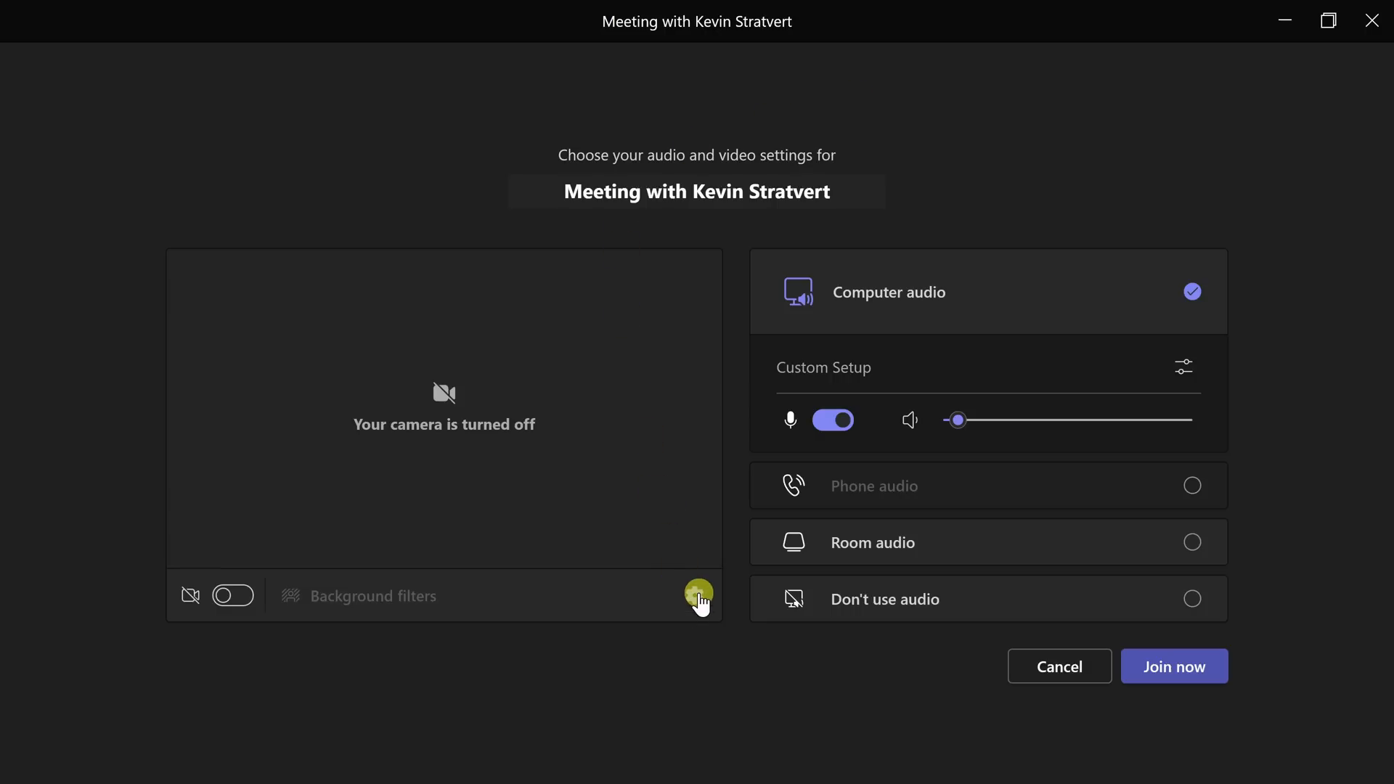
Select the Insta360 Link as microphone and camera in Teams Device settings and enable the camera preview.
{"action": "left_click", "coordinate": [697, 594]}
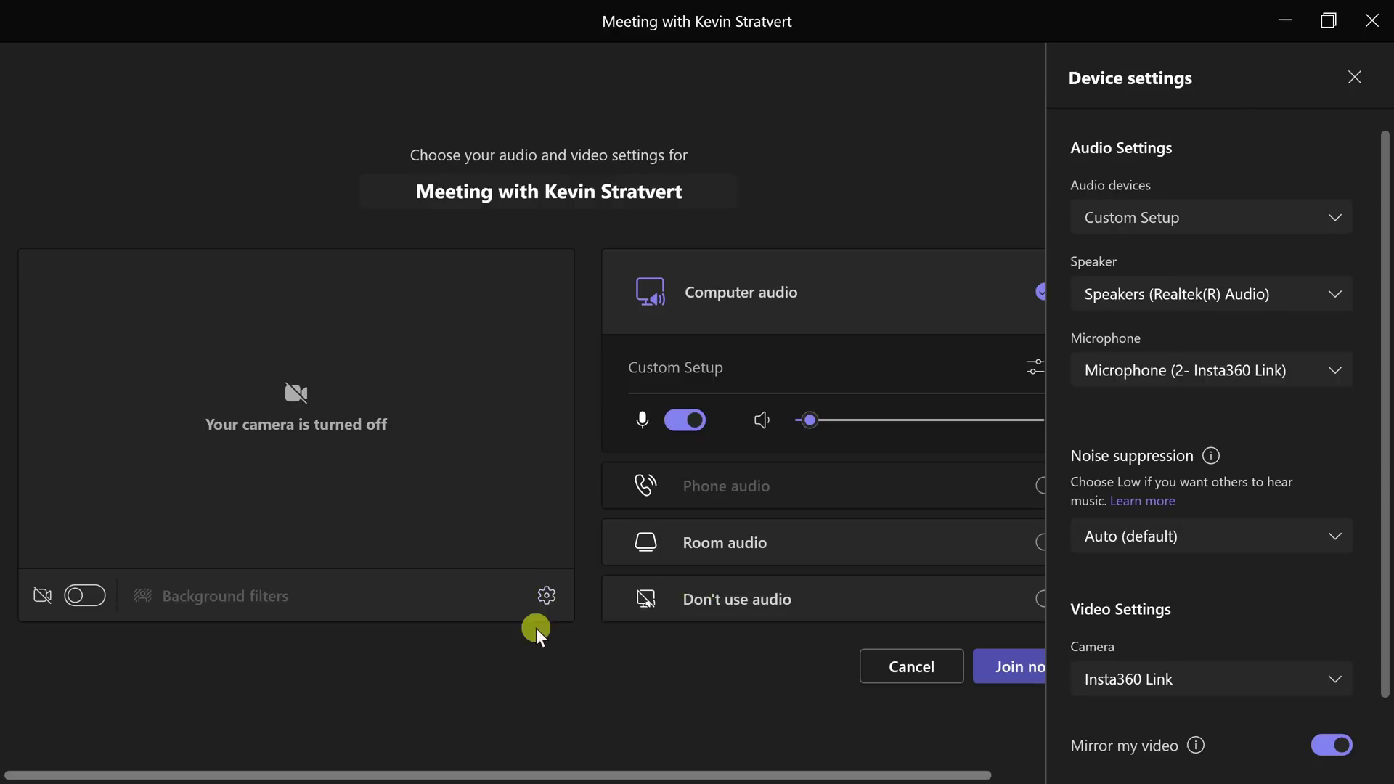
{"action": "mouse_move", "coordinate": [1182, 690]}
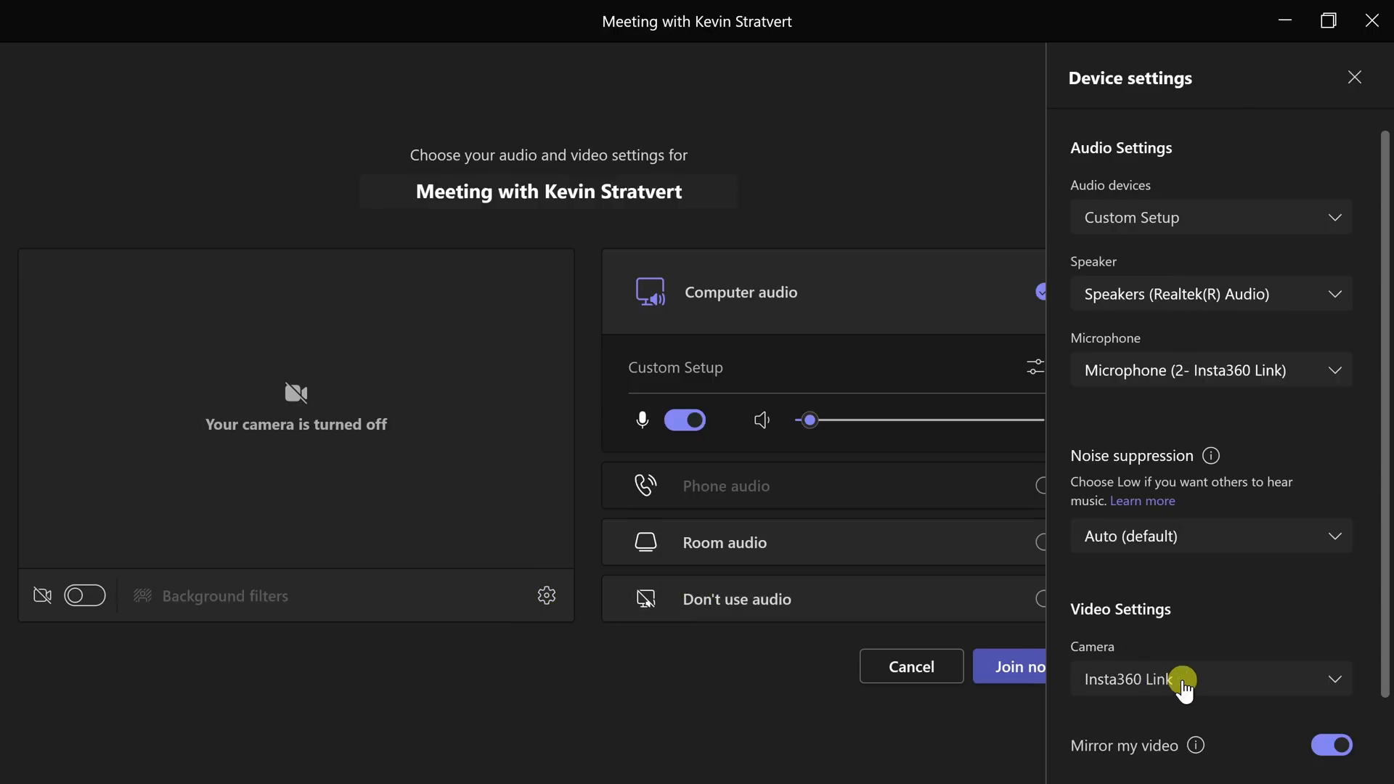
{"action": "left_click", "coordinate": [1211, 678]}
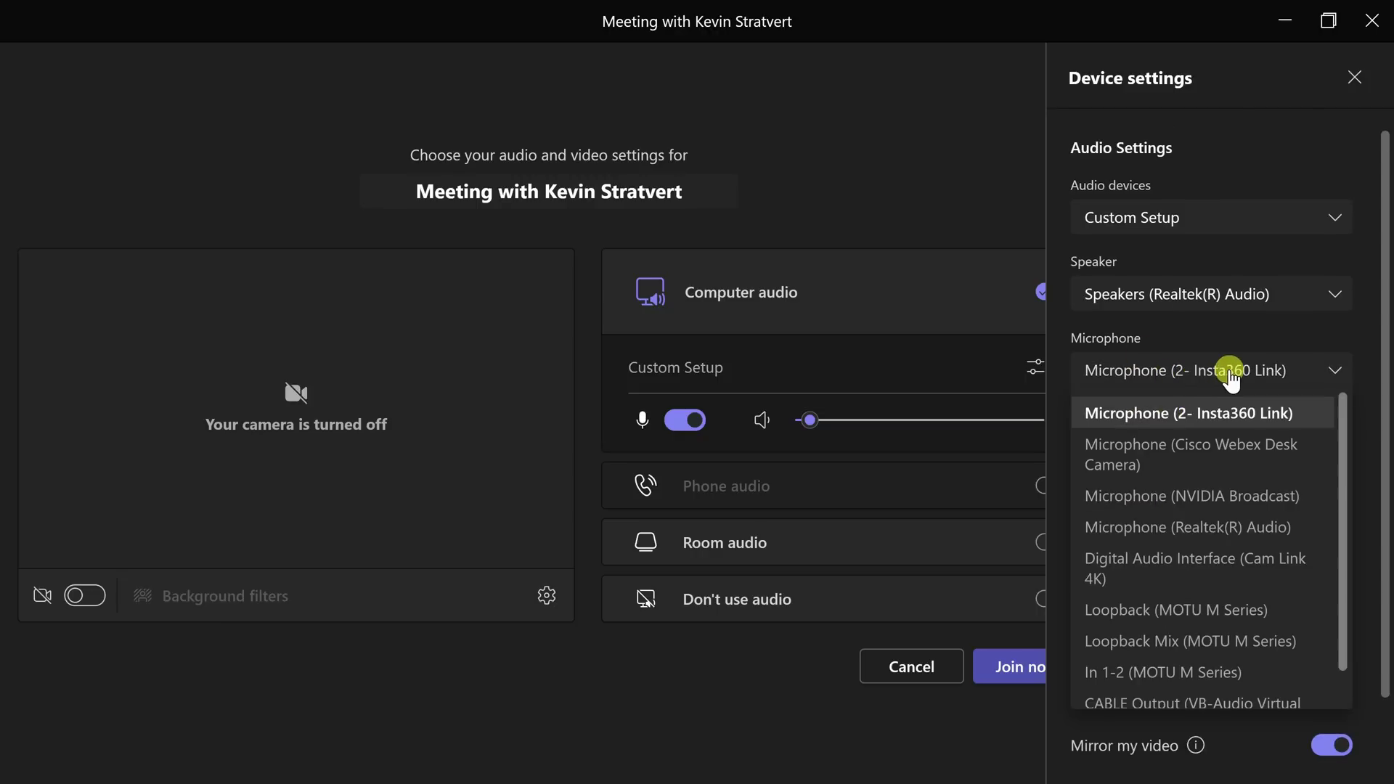
{"action": "left_click", "coordinate": [1189, 412]}
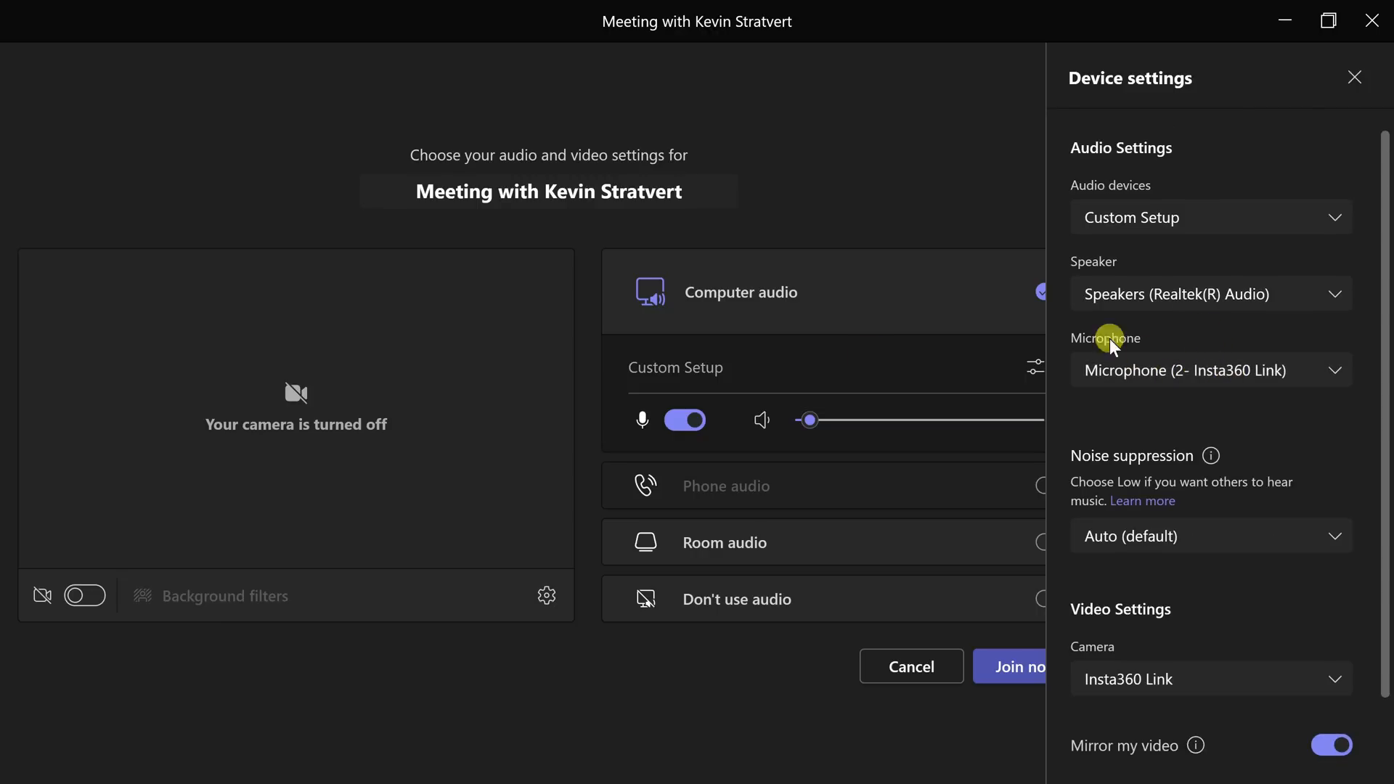
{"action": "mouse_move", "coordinate": [80, 597]}
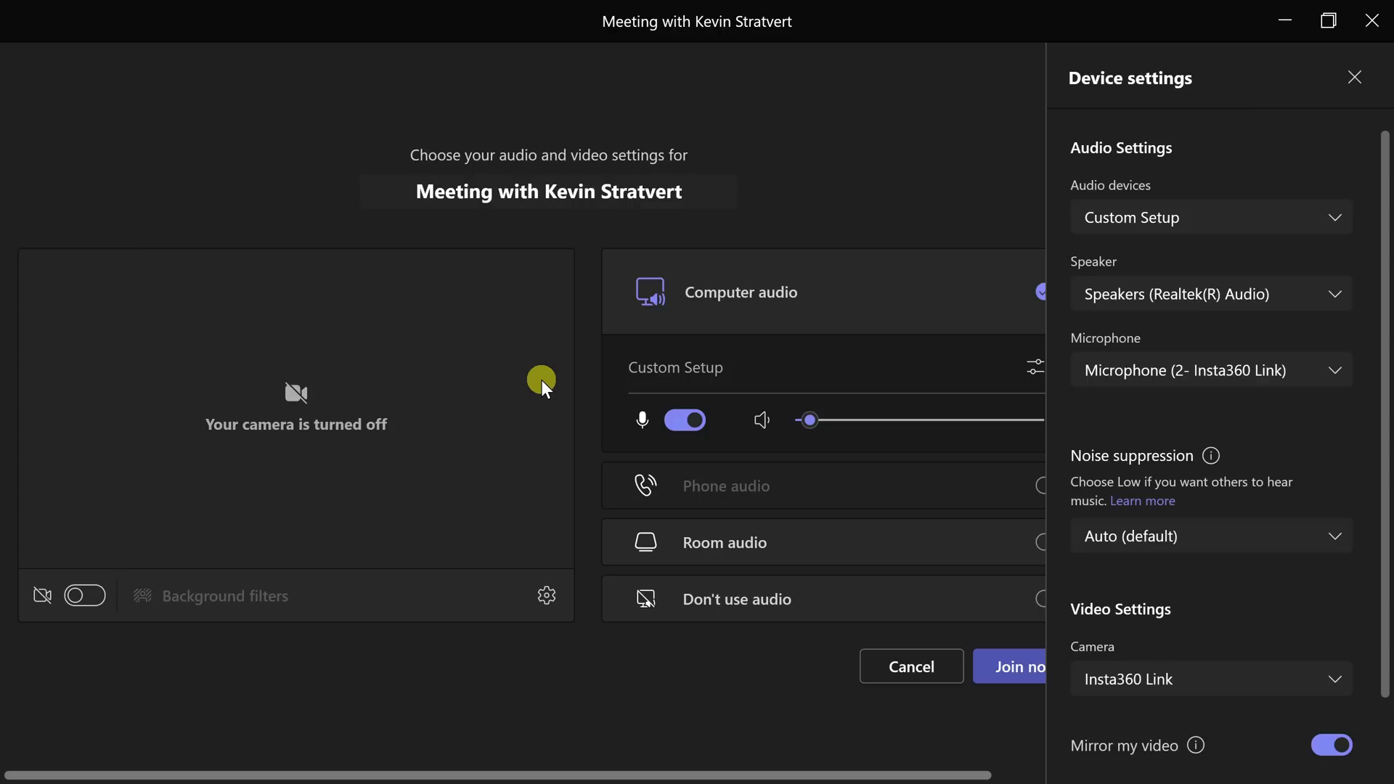
{"action": "left_click", "coordinate": [84, 596]}
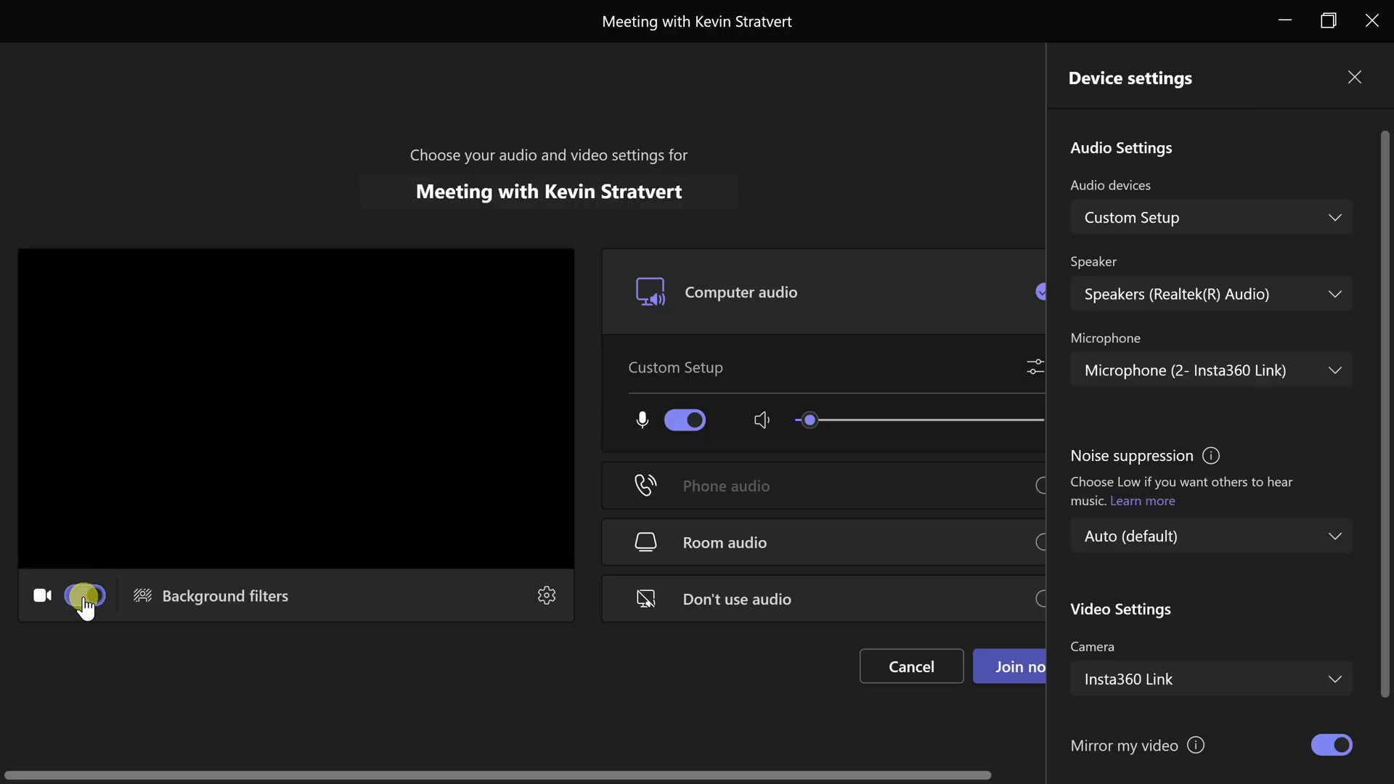
{"action": "left_click", "coordinate": [84, 595]}
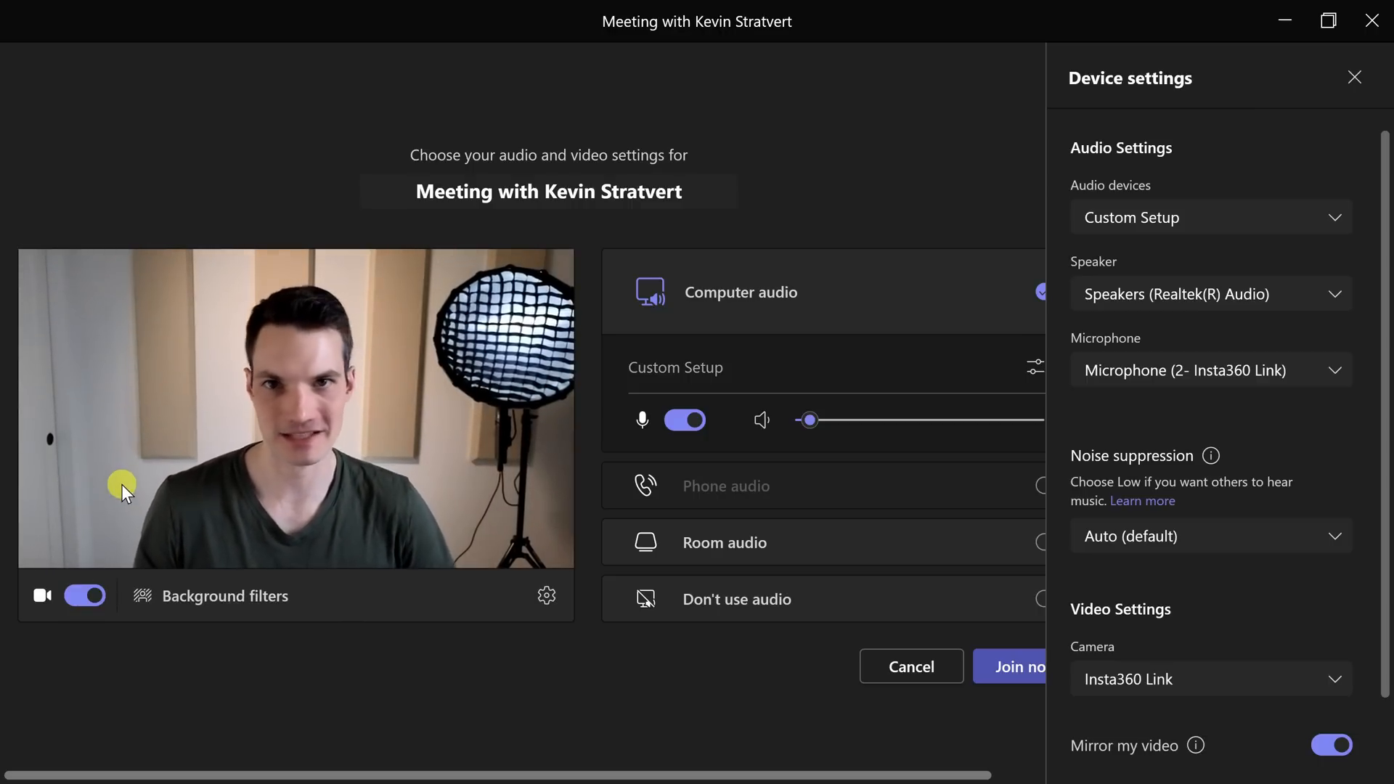
{"action": "mouse_move", "coordinate": [119, 621]}
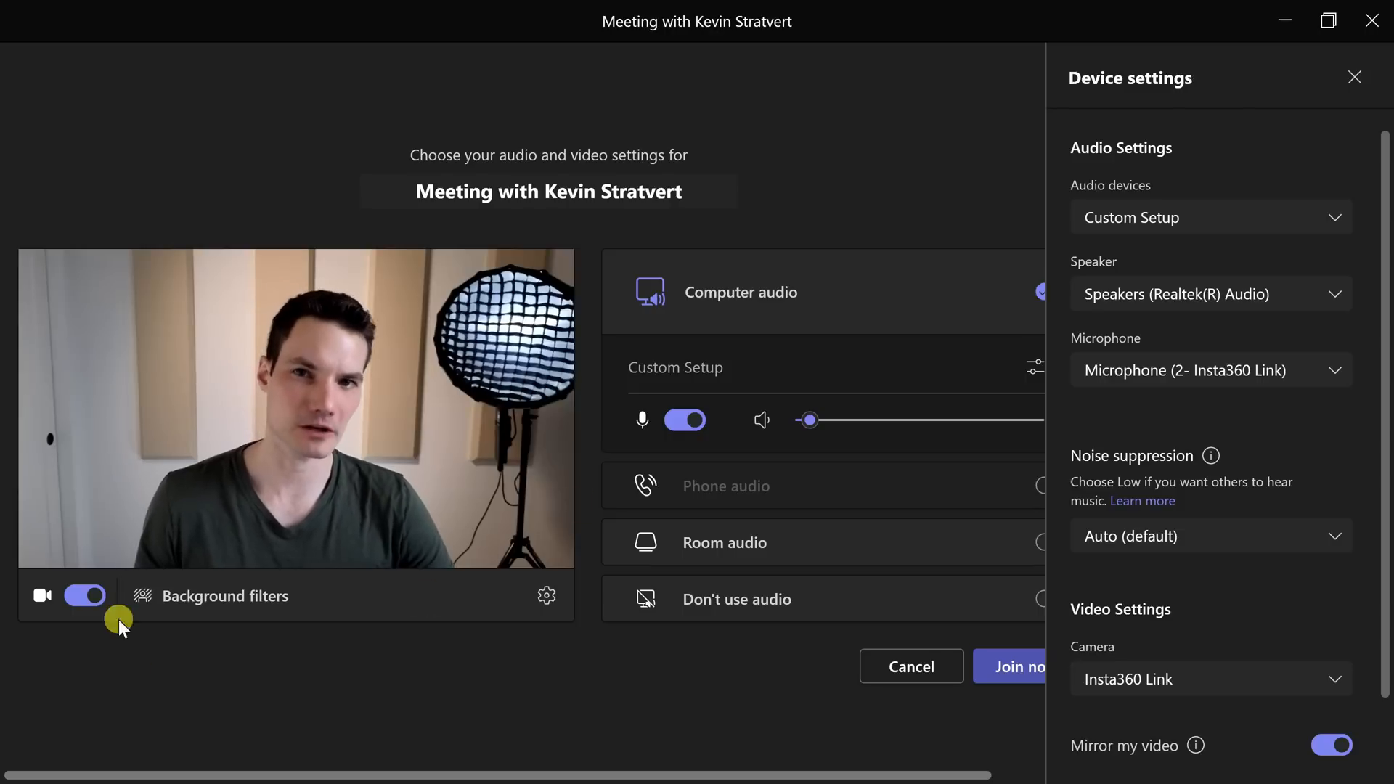
{"action": "mouse_move", "coordinate": [328, 514]}
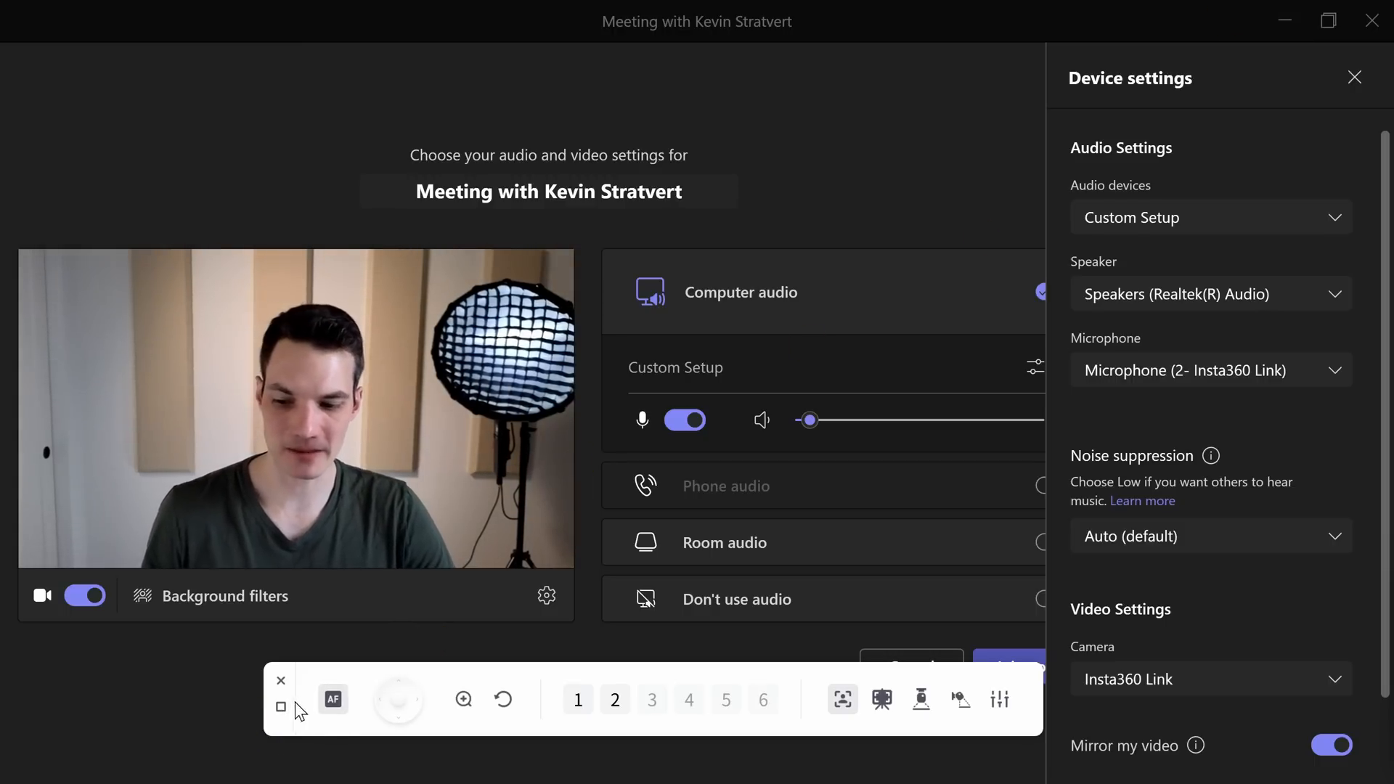
{"action": "mouse_move", "coordinate": [802, 723]}
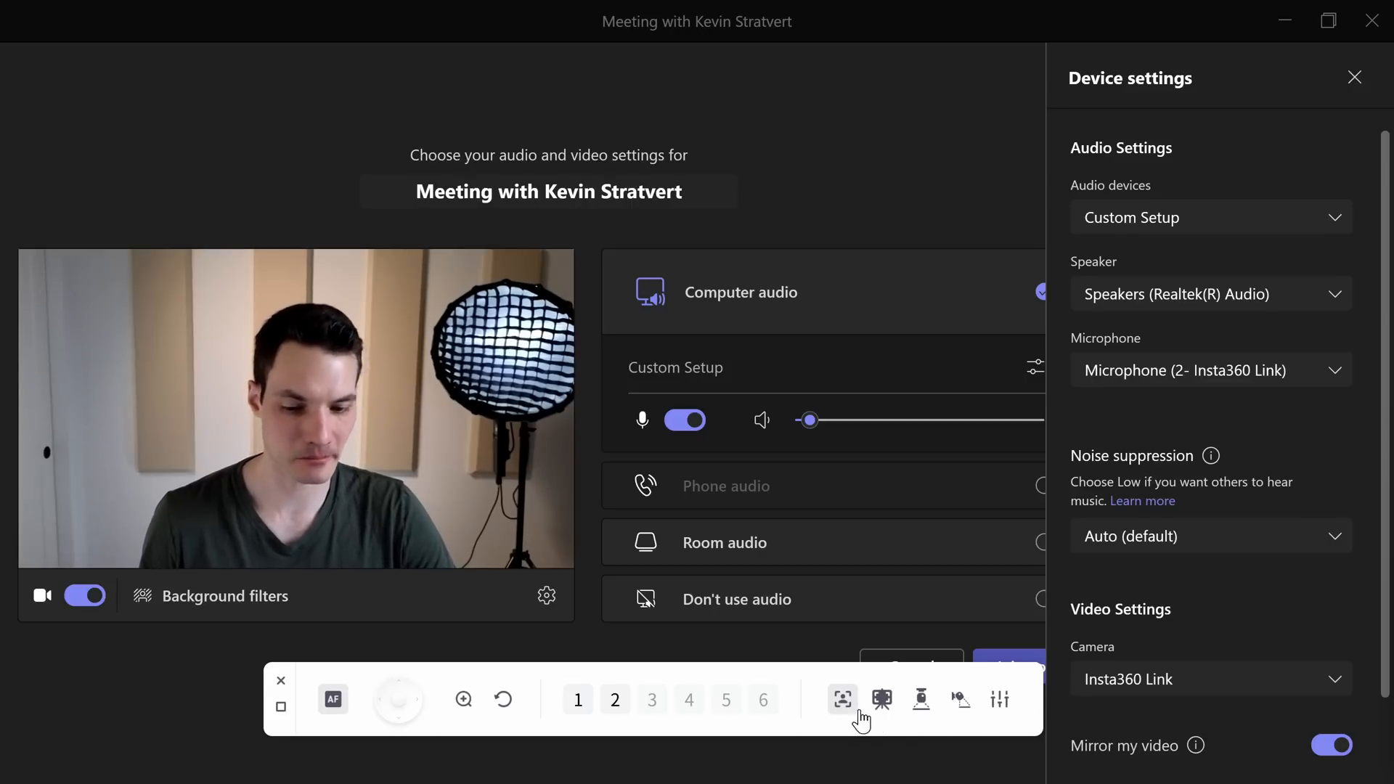
{"action": "mouse_move", "coordinate": [281, 680]}
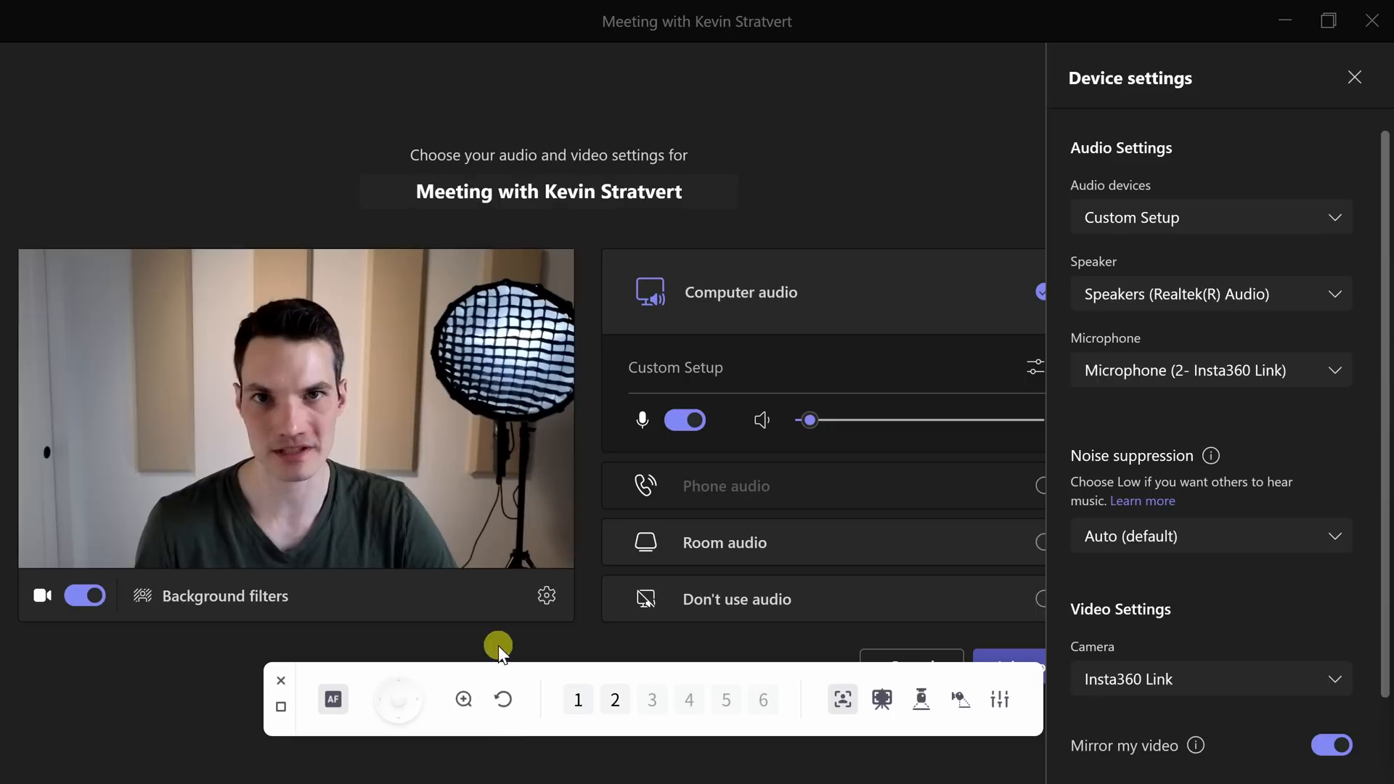
{"action": "mouse_move", "coordinate": [382, 465]}
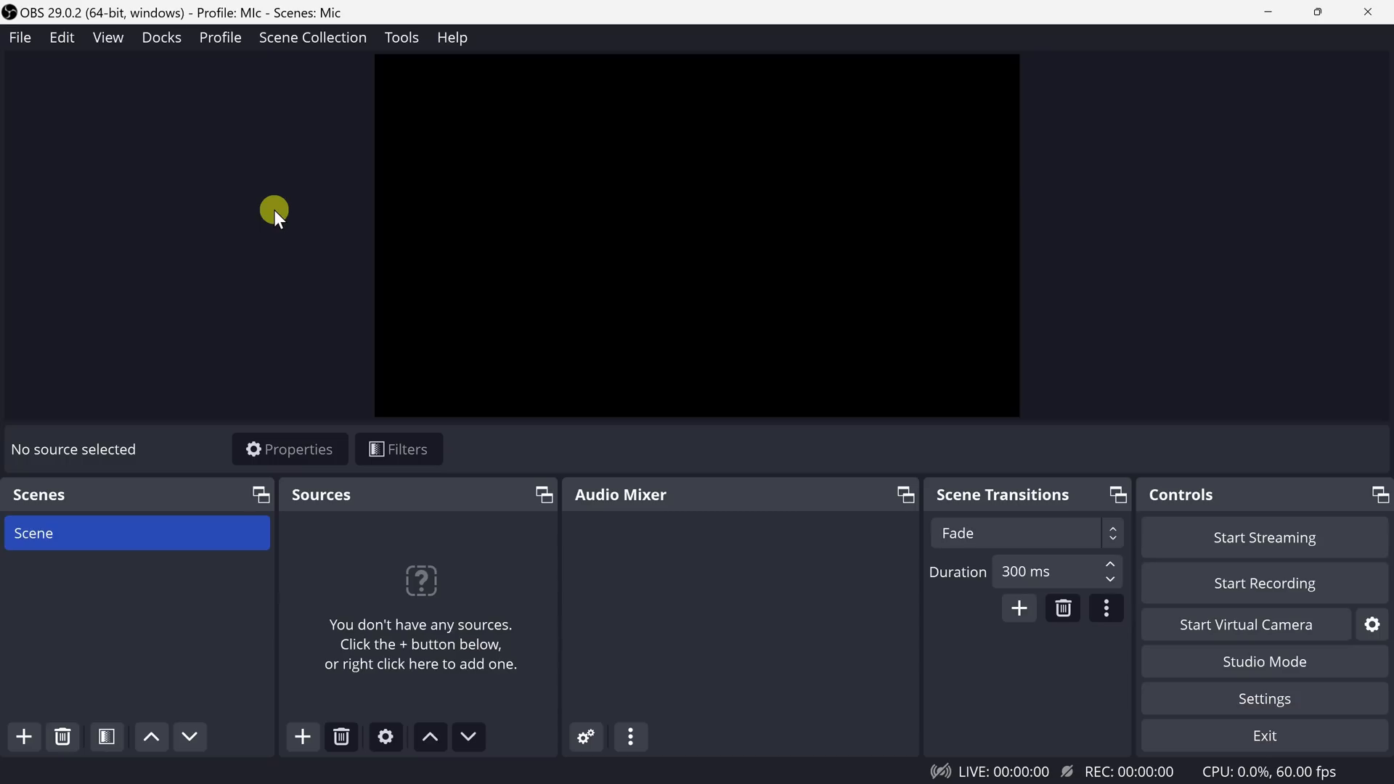
{"action": "mouse_move", "coordinate": [1060, 180]}
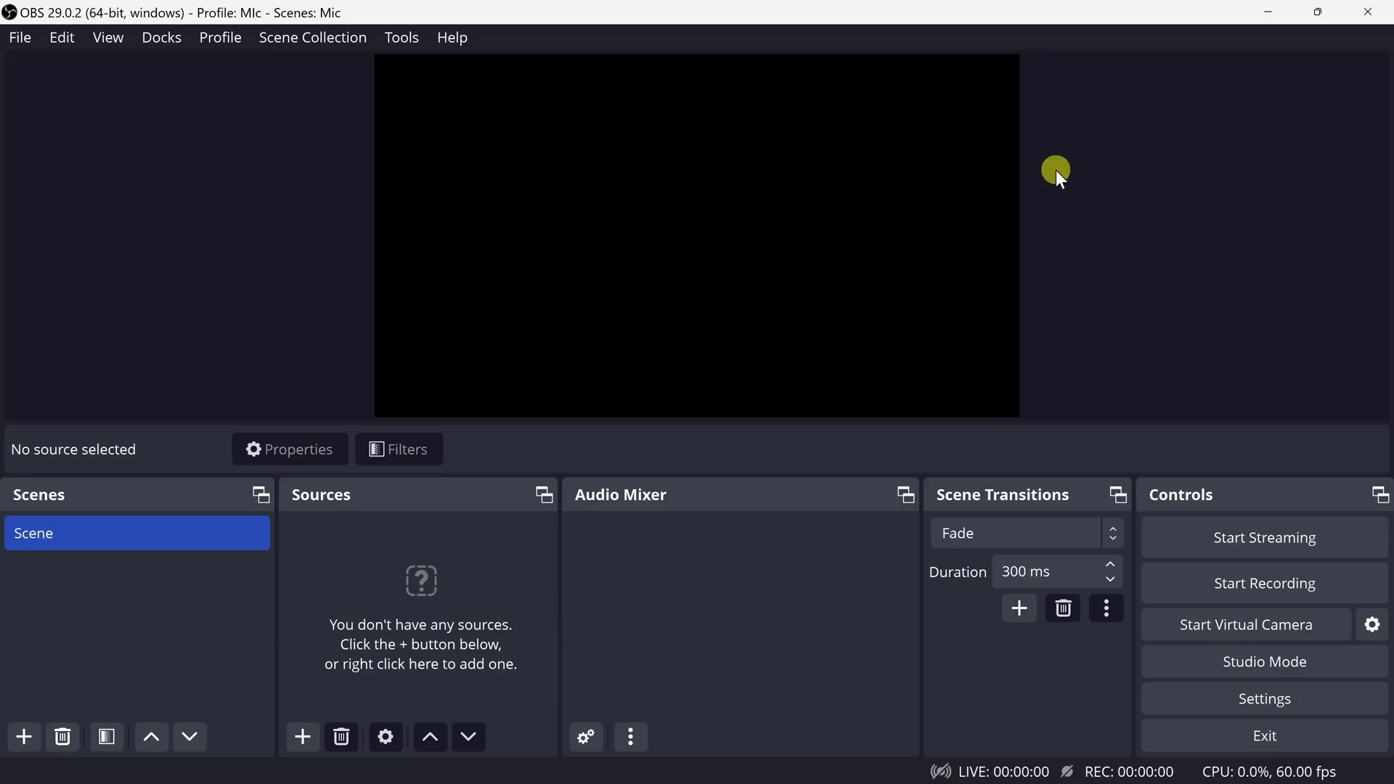
{"action": "mouse_move", "coordinate": [1065, 176]}
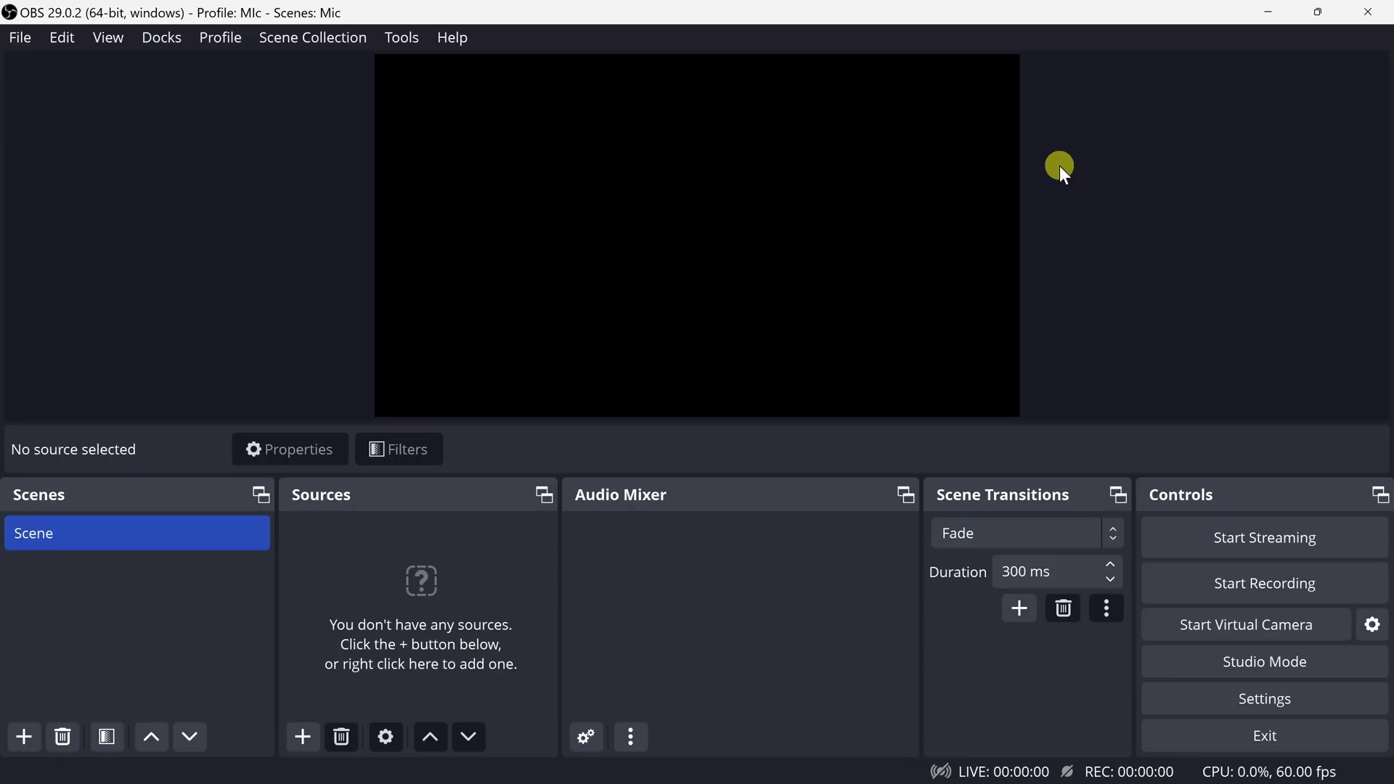
{"action": "mouse_move", "coordinate": [1027, 124]}
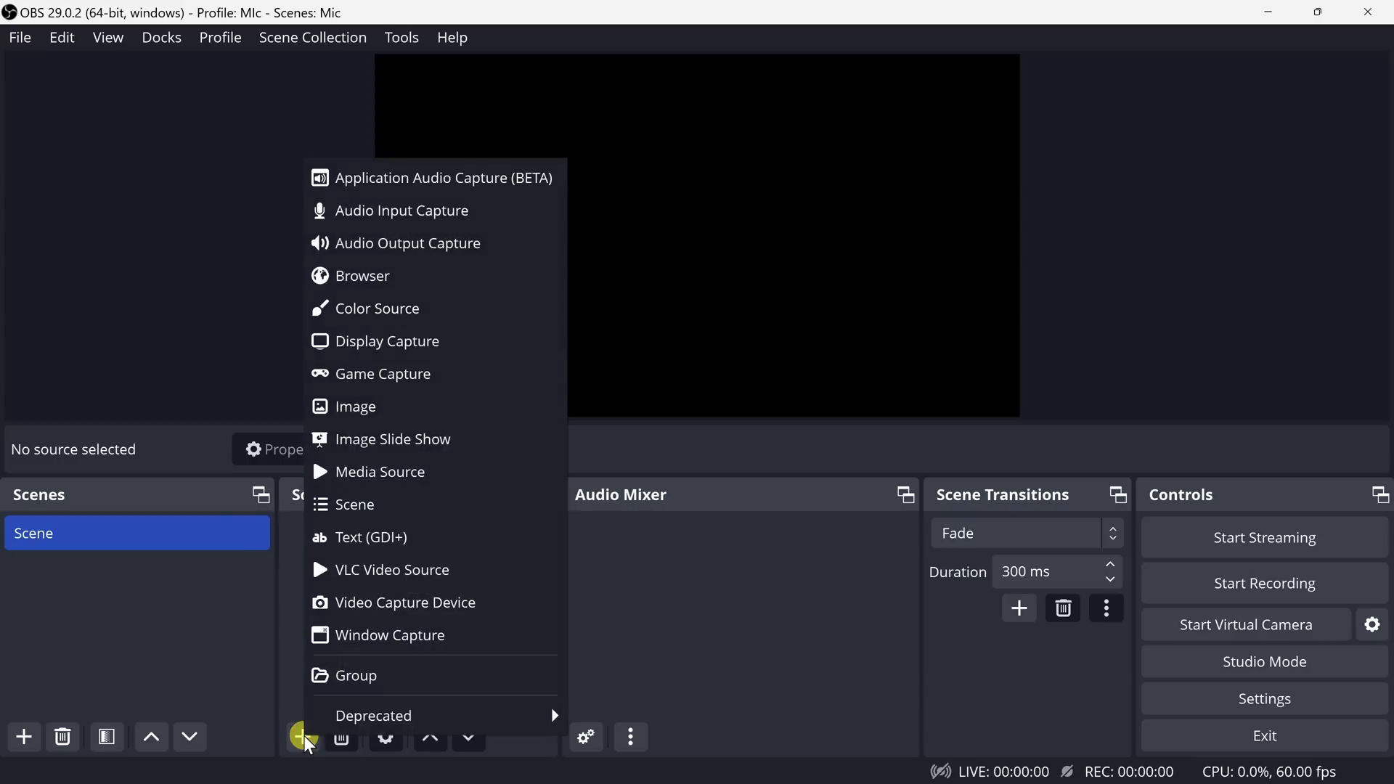
Add a Video Capture Device source using the Insta360 Link so its live feed fills the OBS preview.
{"action": "left_click", "coordinate": [405, 603]}
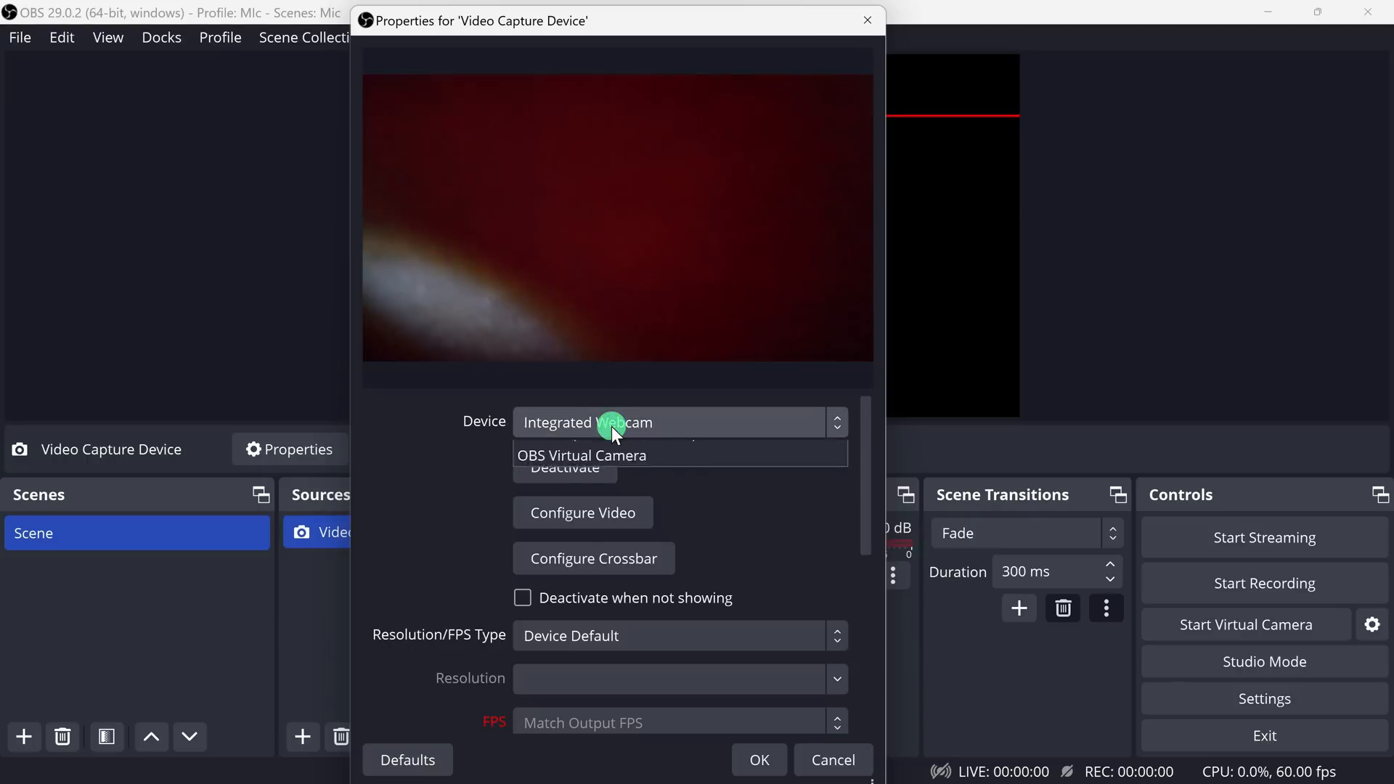
{"action": "left_click", "coordinate": [616, 423]}
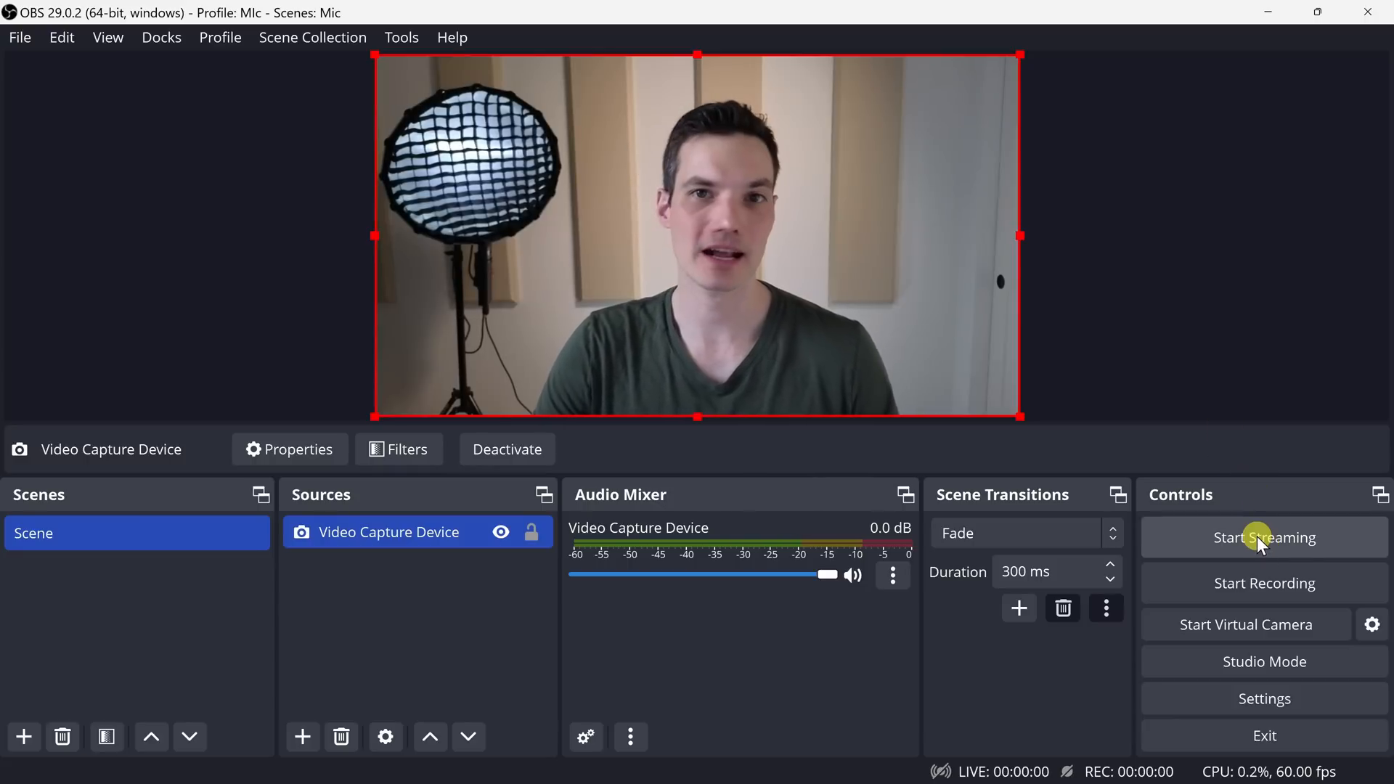
{"action": "mouse_move", "coordinate": [1261, 600]}
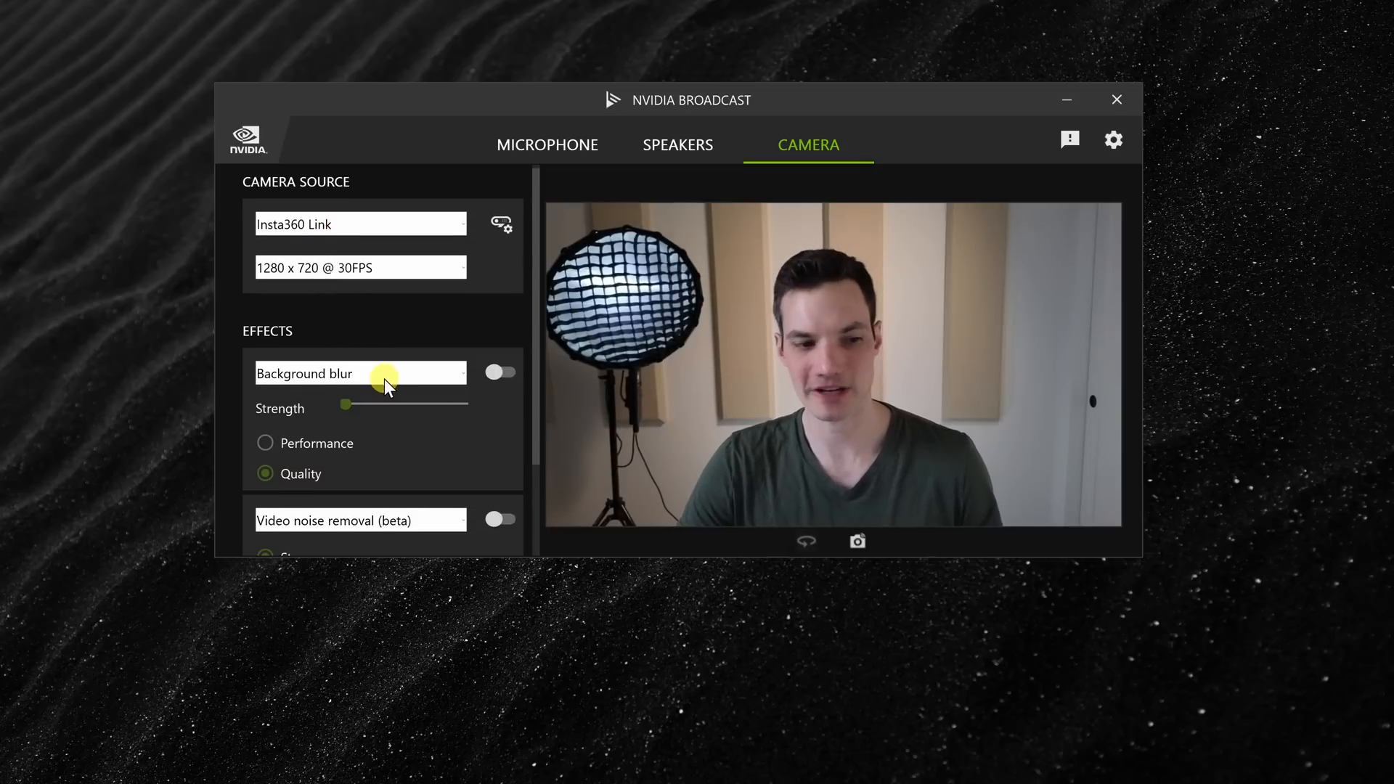
Select Insta360 Link at 1280 x 720 as the camera source in NVIDIA Broadcast's CAMERA tab.
{"action": "left_click", "coordinate": [501, 373]}
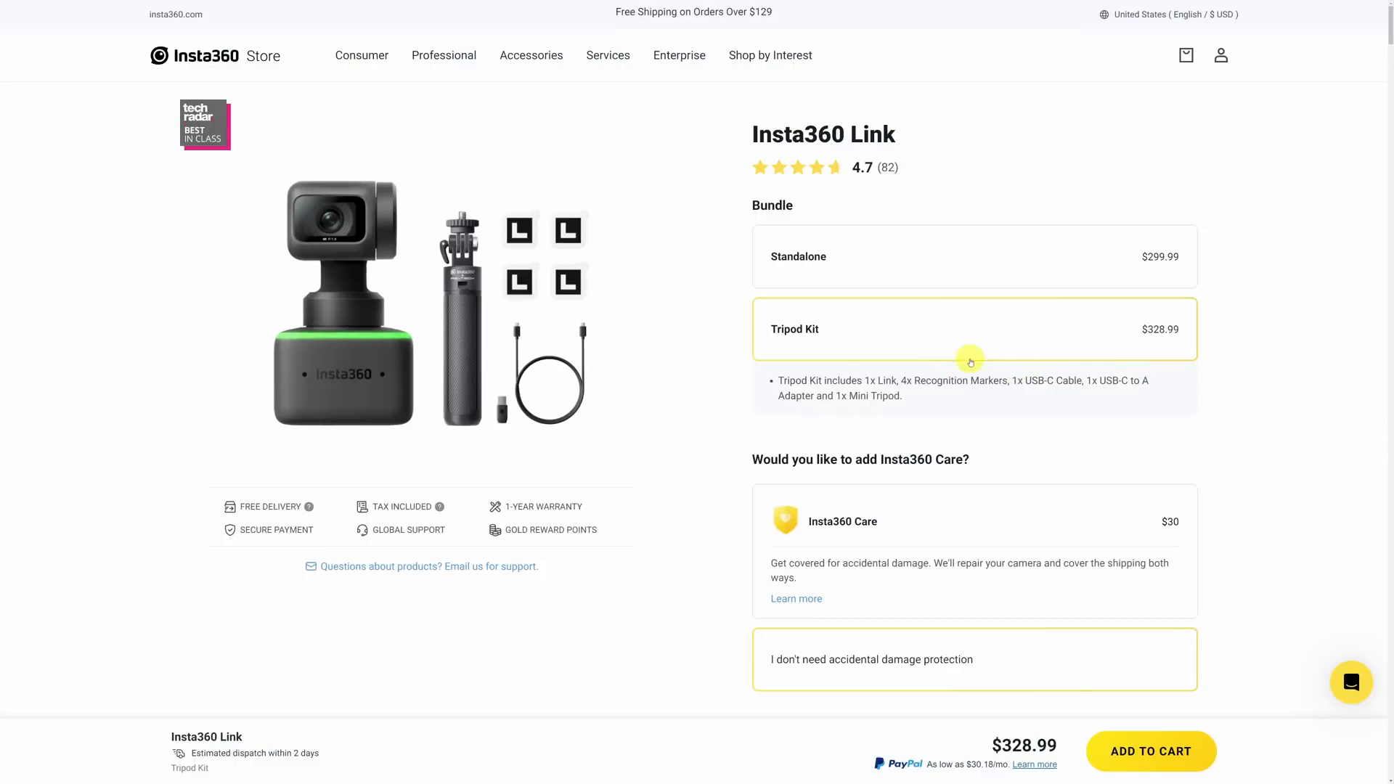
{"action": "mouse_move", "coordinate": [1159, 357]}
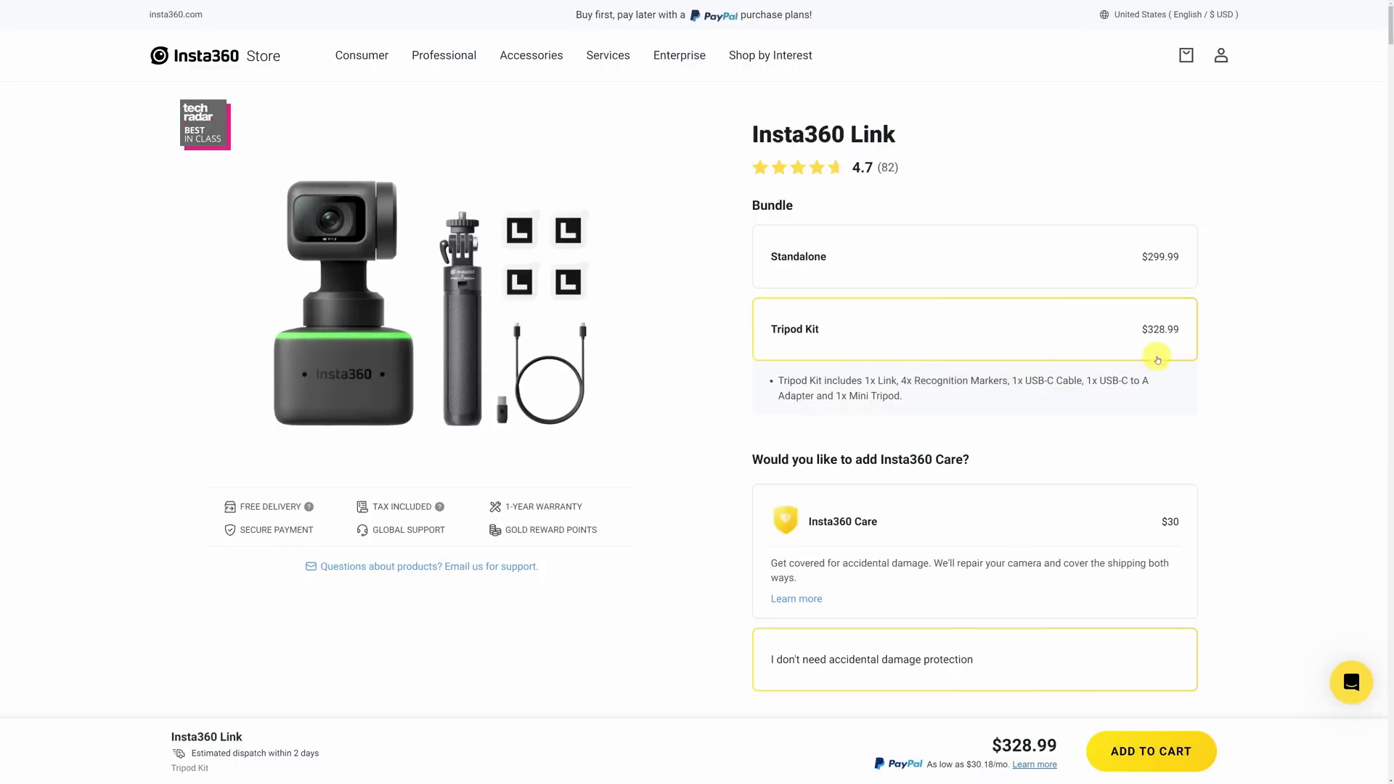
{"action": "mouse_move", "coordinate": [1197, 381]}
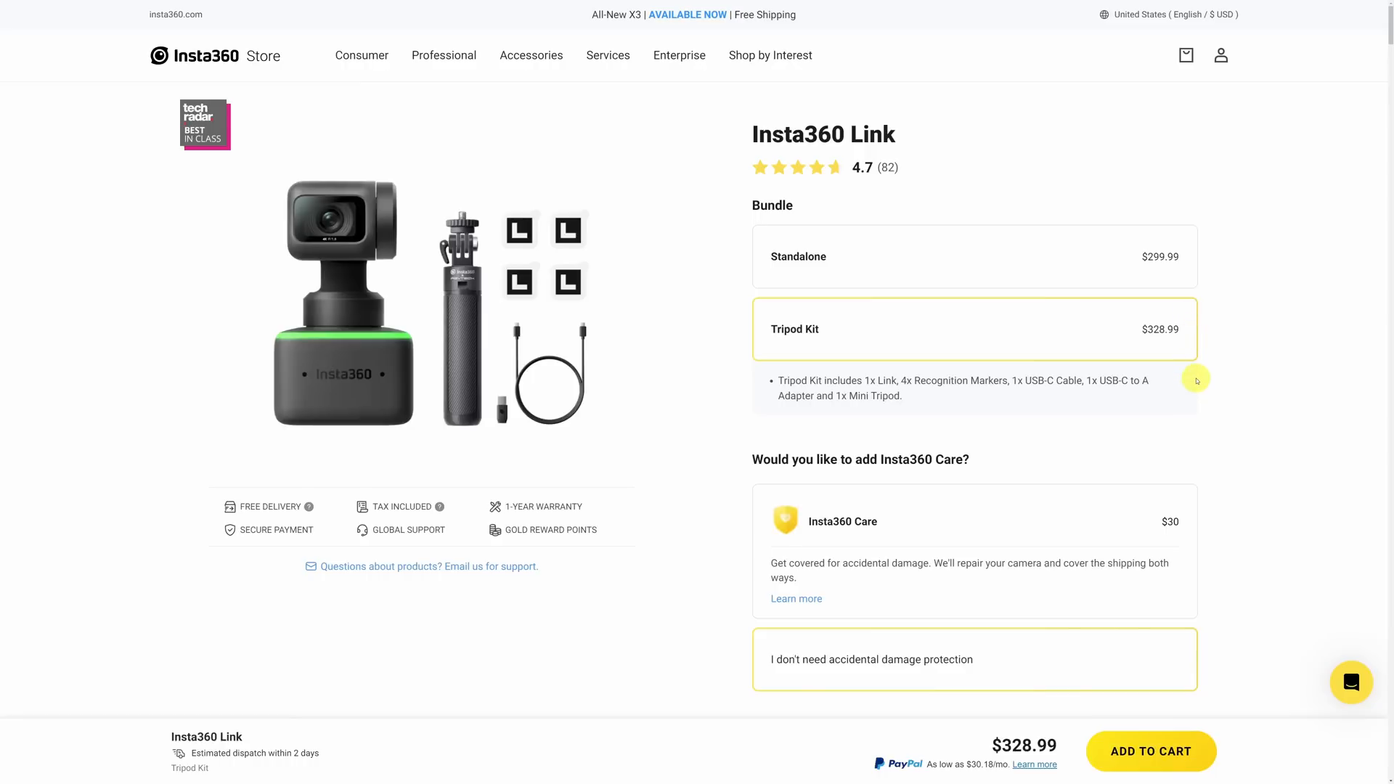